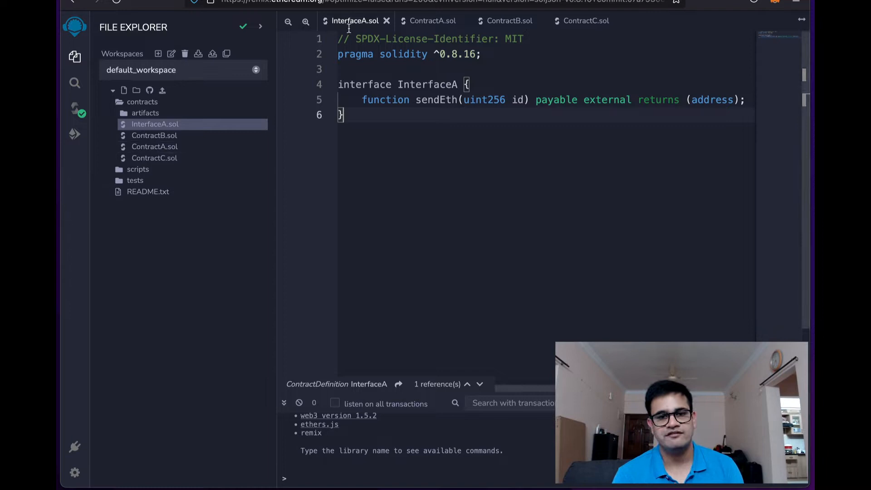
Review the ContractA, ContractC and ContractB sources, then return to InterfaceA.
{"action": "left_click", "coordinate": [434, 21]}
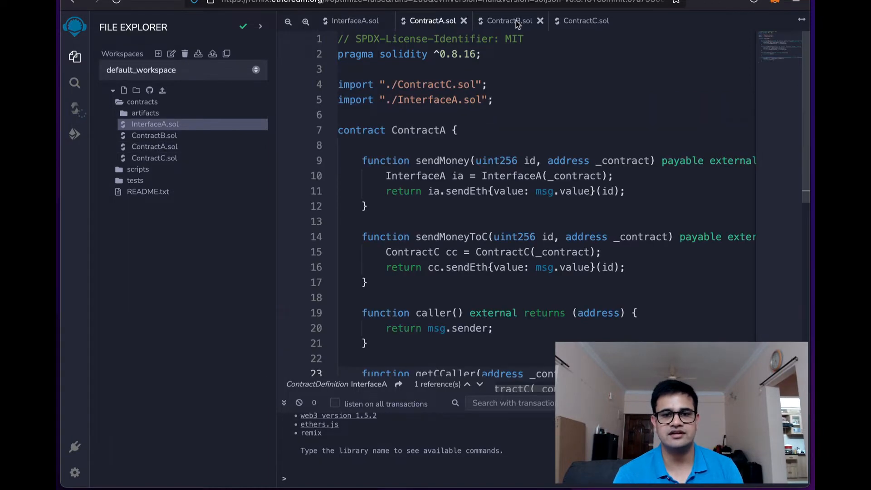
{"action": "left_click", "coordinate": [586, 21]}
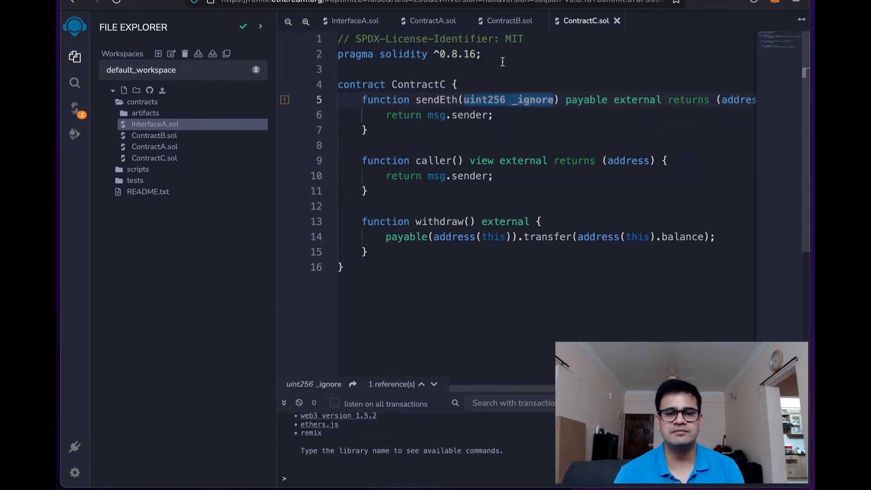
{"action": "left_click", "coordinate": [506, 21]}
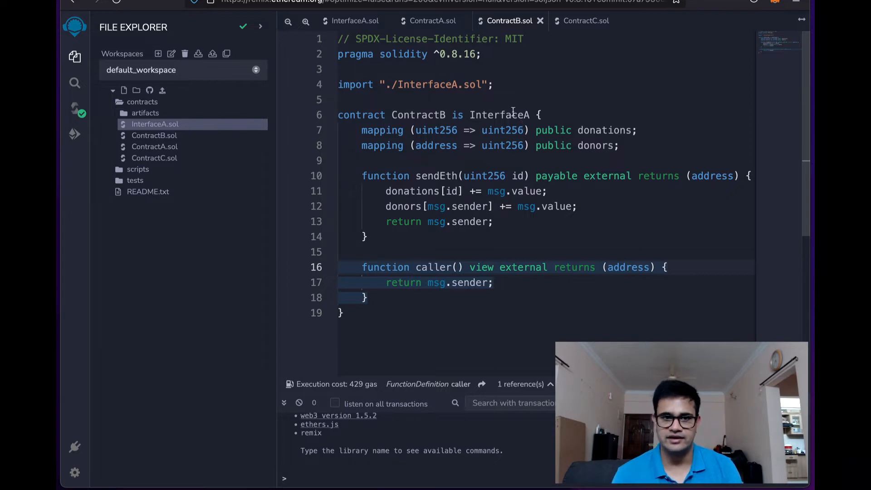
{"action": "left_click", "coordinate": [354, 21]}
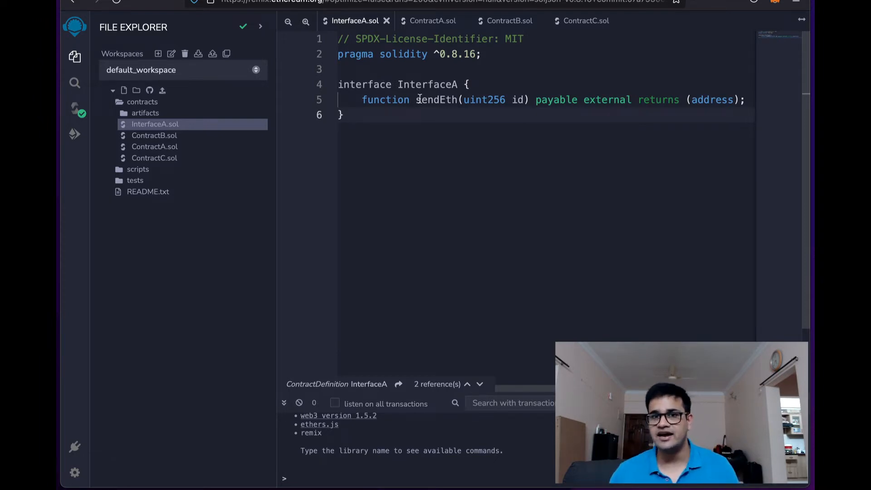
Look over ContractB's source, ending with ContractC's sendEth, caller and withdraw in view.
{"action": "left_click", "coordinate": [508, 20]}
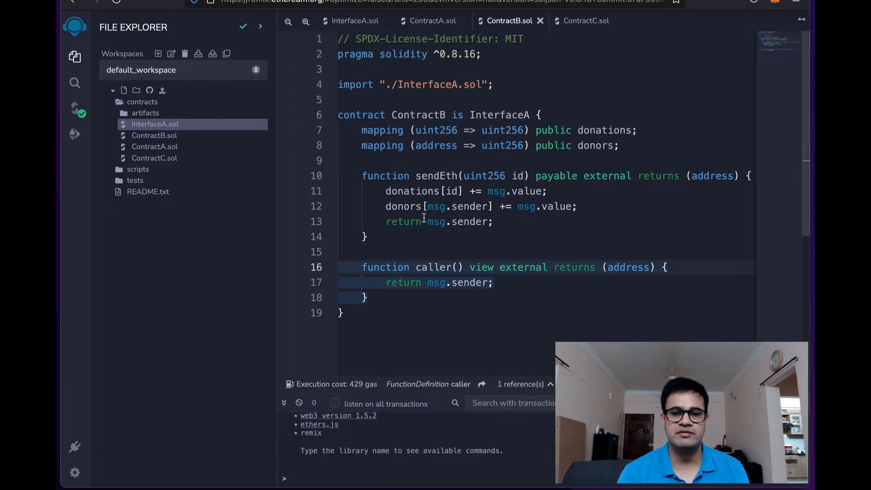
{"action": "scroll", "scroll_direction": "left", "scroll_amount": 3}
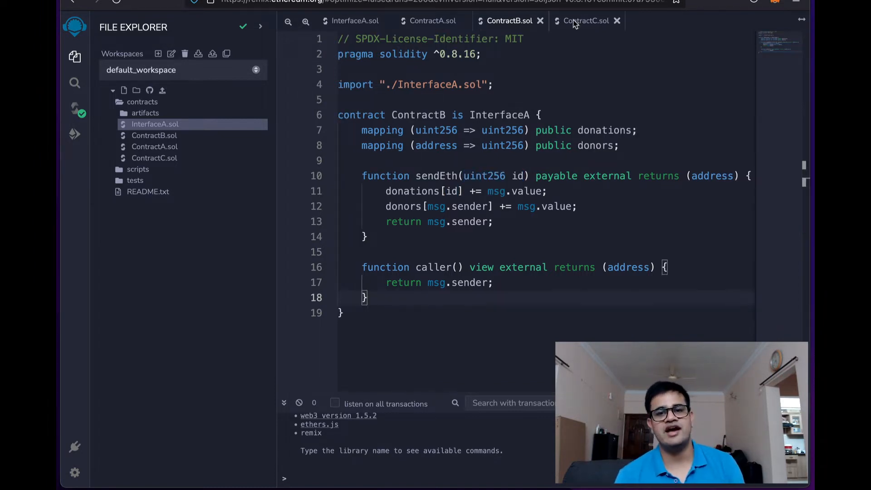
{"action": "left_click", "coordinate": [585, 21]}
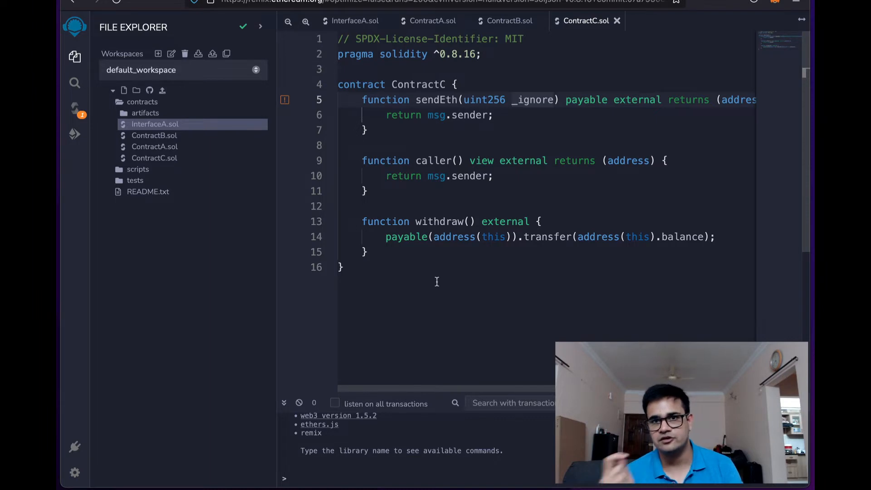
Review ContractA's sendMoney with its _contract uses highlighted, then return to InterfaceA.
{"action": "left_click", "coordinate": [427, 21]}
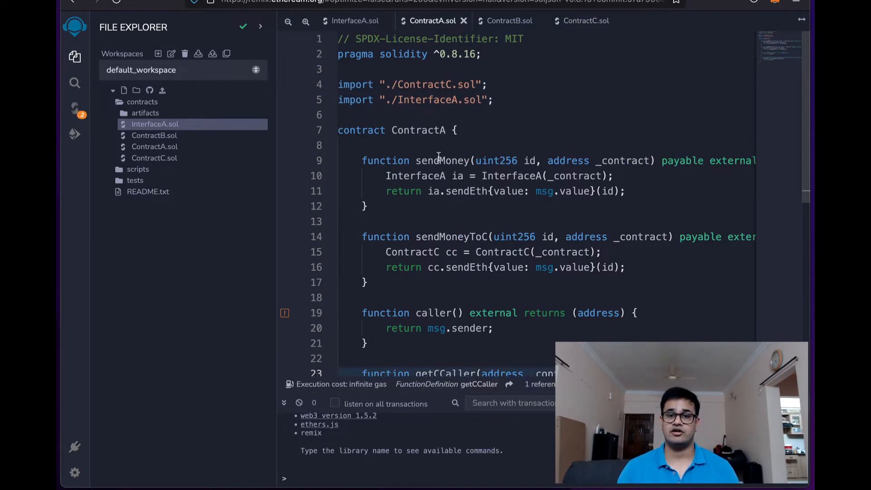
{"action": "mouse_move", "coordinate": [412, 121]}
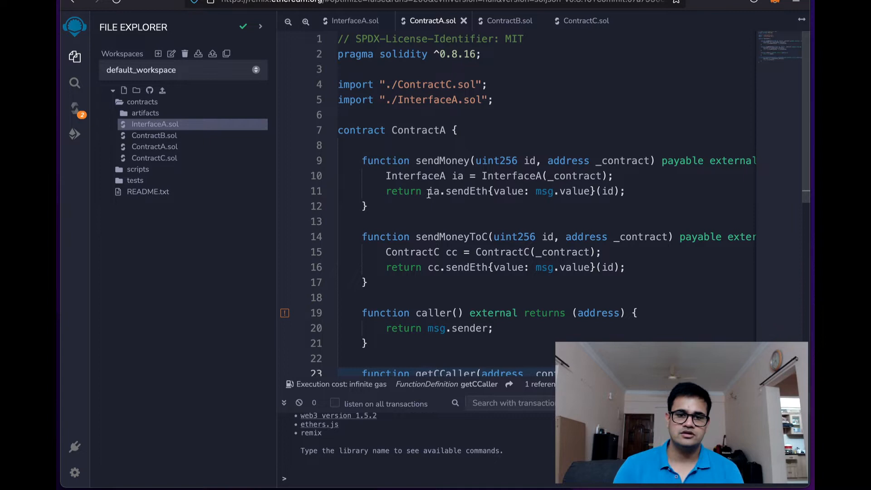
{"action": "scroll", "scroll_direction": "right", "scroll_amount": 3}
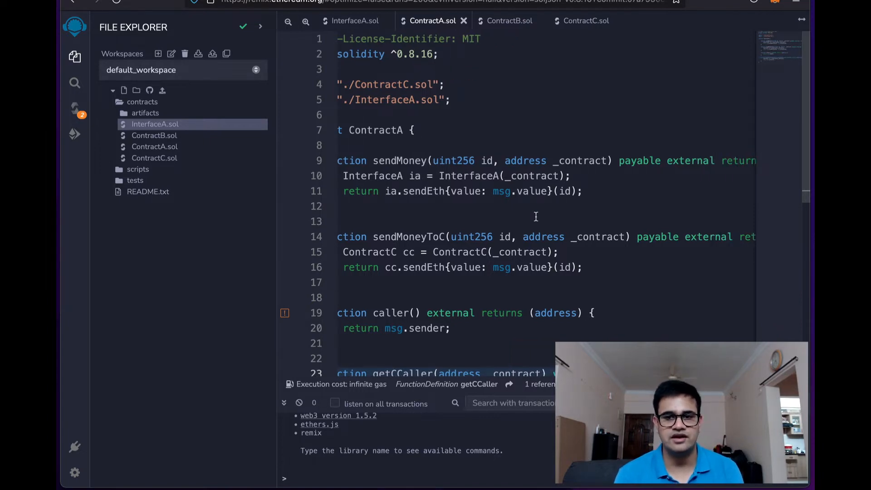
{"action": "double_click", "coordinate": [581, 160]}
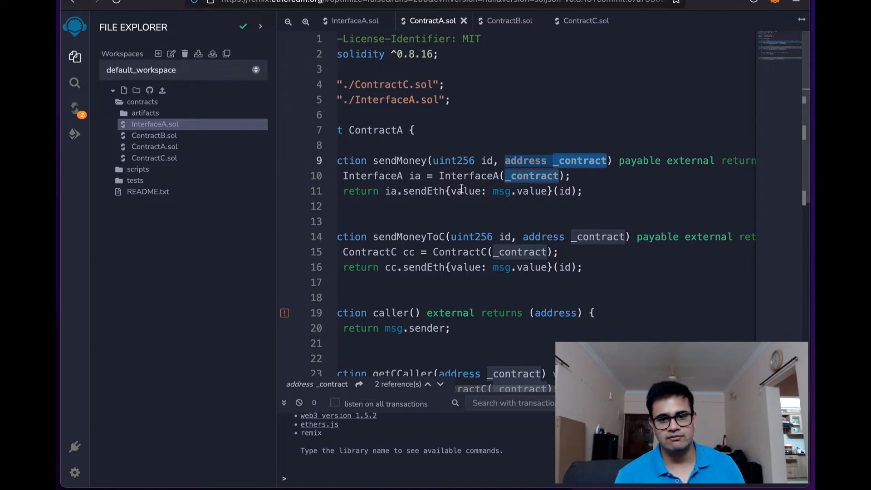
{"action": "mouse_move", "coordinate": [491, 209]}
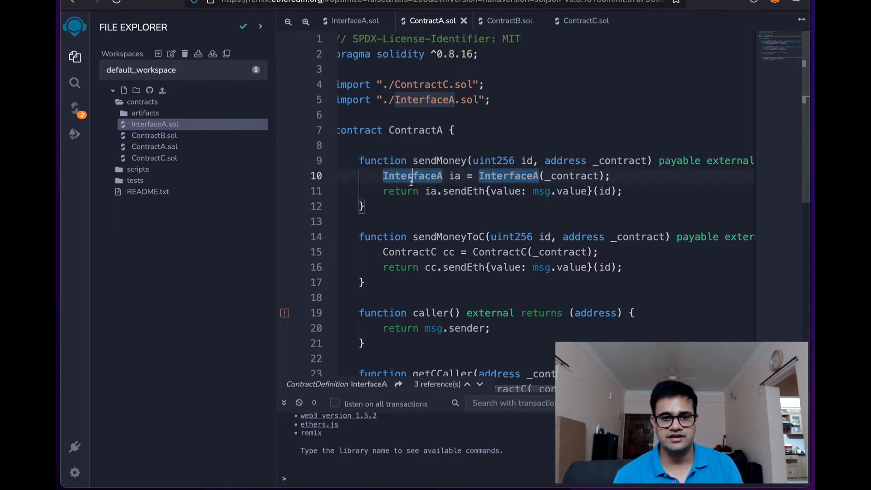
{"action": "mouse_move", "coordinate": [479, 187]}
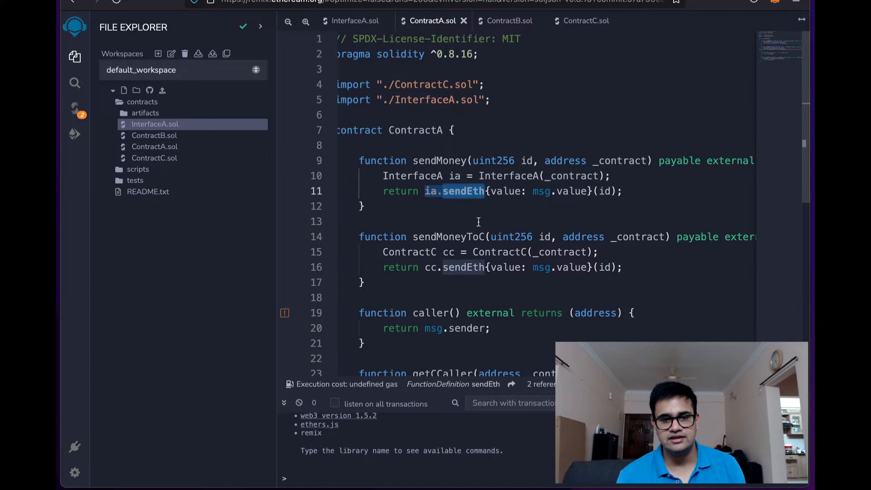
{"action": "left_click", "coordinate": [351, 21]}
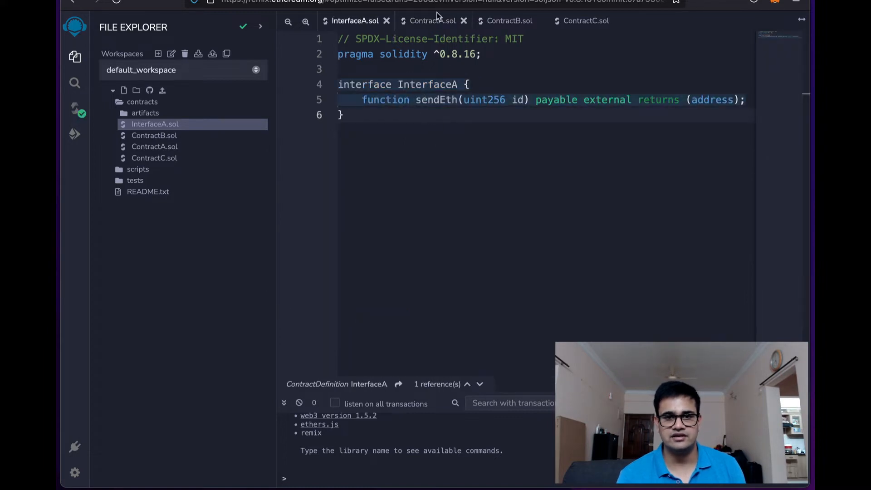
Trace ContractA's _contract parameter through sendMoney, sendMoneyToC and getCCaller.
{"action": "left_click", "coordinate": [433, 21]}
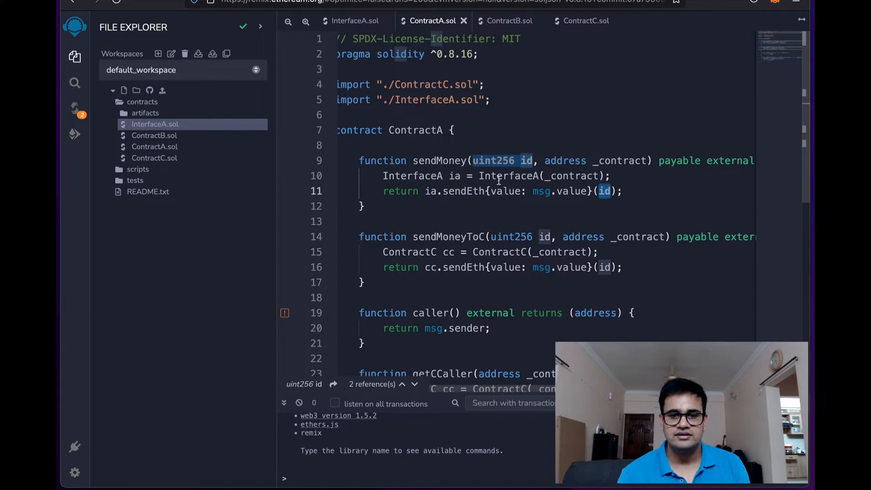
{"action": "mouse_move", "coordinate": [525, 206]}
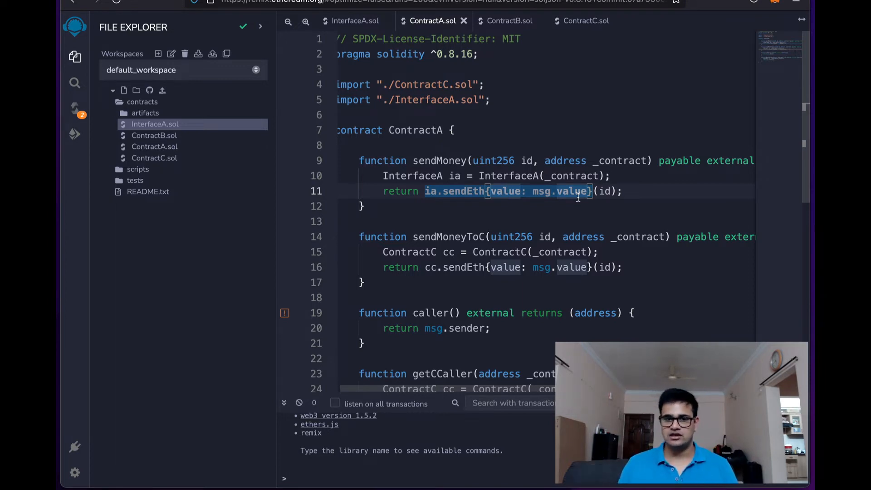
{"action": "mouse_move", "coordinate": [508, 188]}
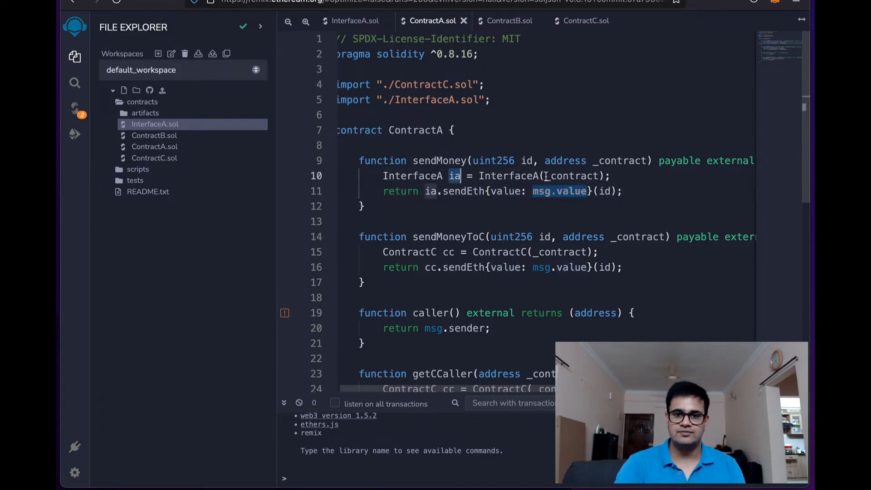
{"action": "double_click", "coordinate": [571, 175]}
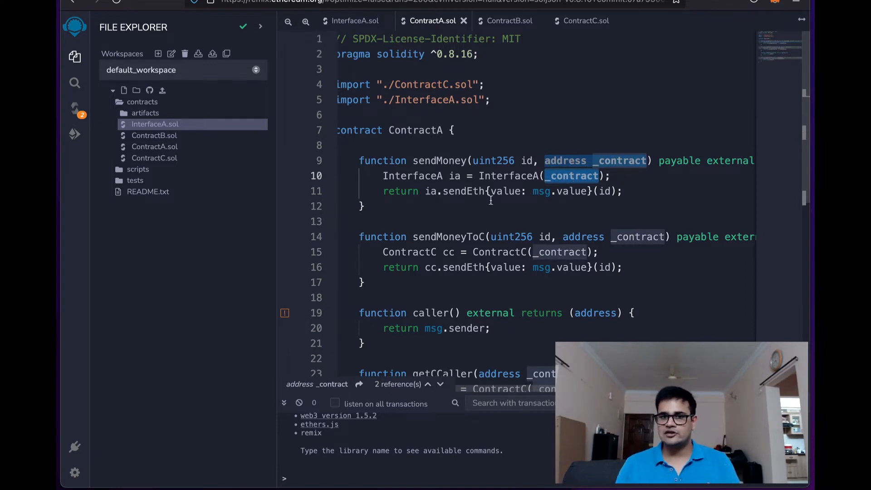
{"action": "mouse_move", "coordinate": [560, 200]}
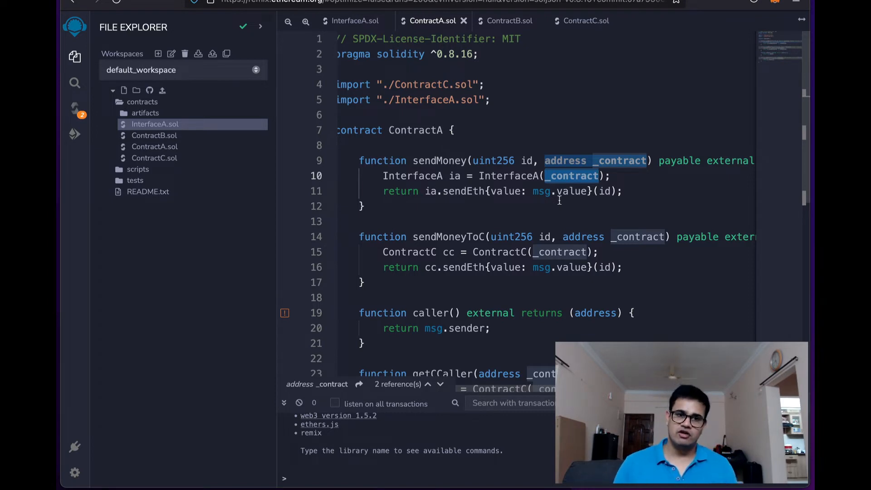
{"action": "scroll", "scroll_direction": "right", "scroll_amount": 3}
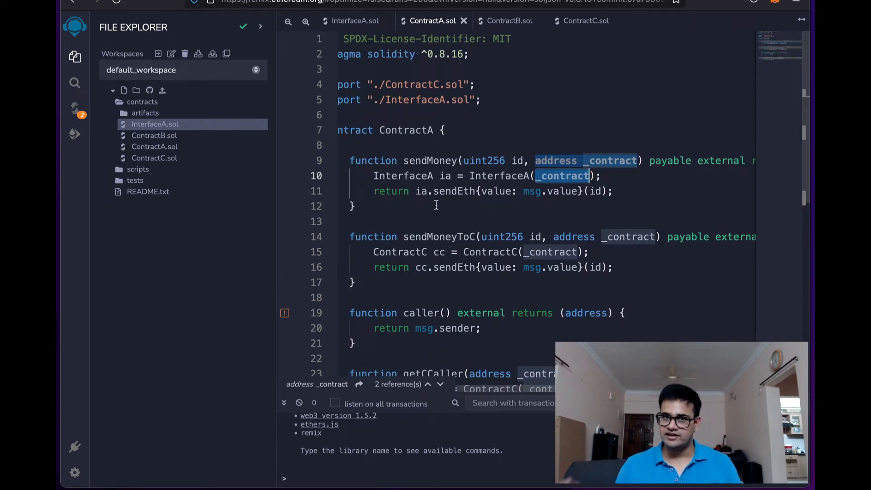
{"action": "scroll", "scroll_direction": "down", "scroll_amount": 3}
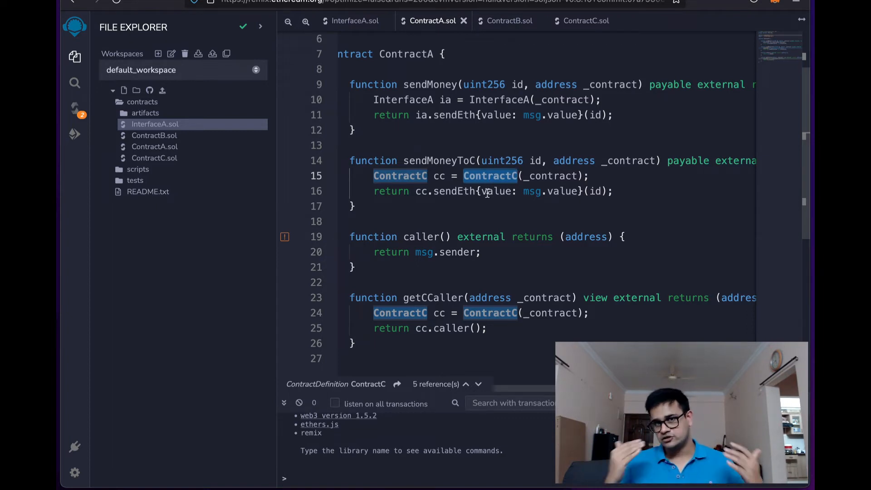
Scroll through the source before moving to the deployment panel with ContractB in view.
{"action": "scroll", "scroll_direction": "up", "scroll_amount": 3}
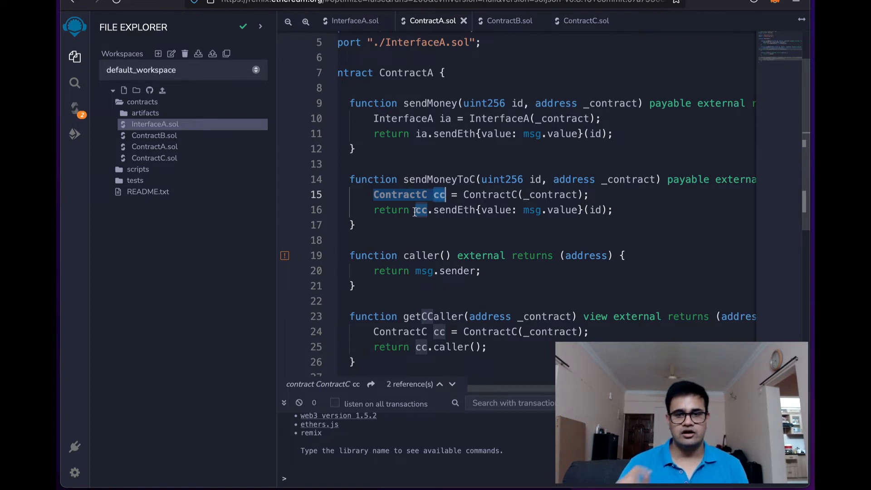
{"action": "mouse_move", "coordinate": [536, 225]}
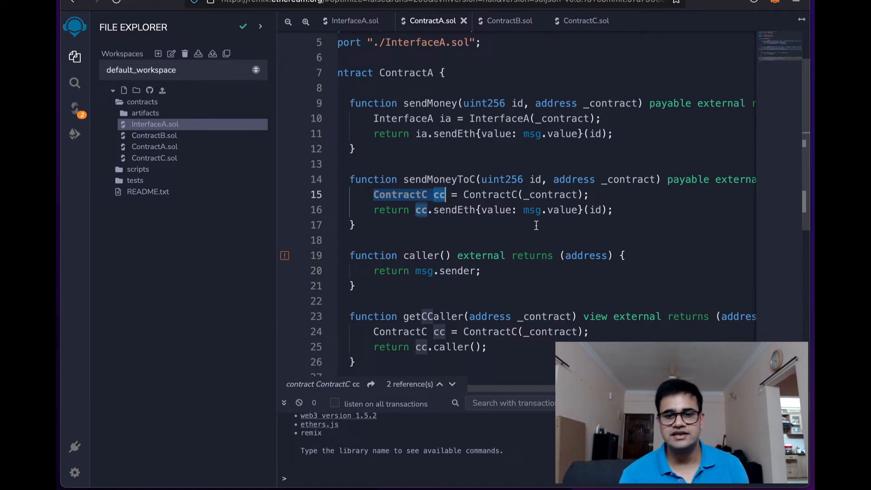
{"action": "scroll", "scroll_direction": "up", "scroll_amount": 3}
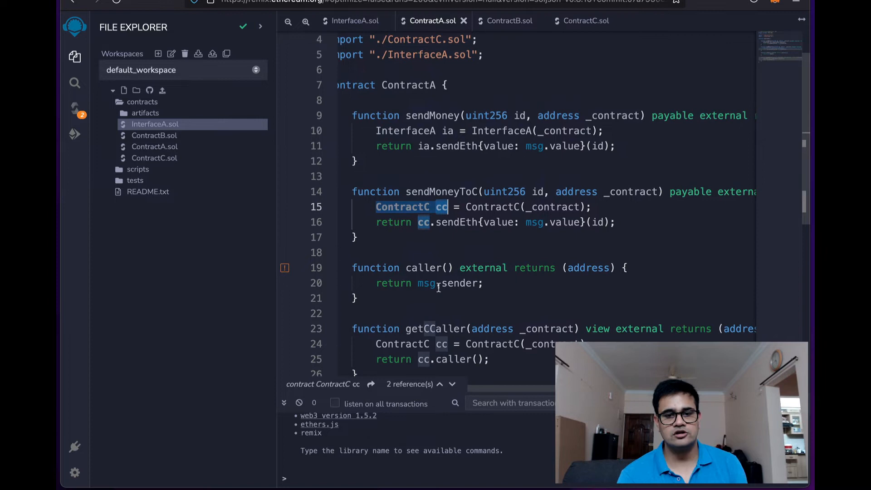
{"action": "scroll", "scroll_direction": "down", "scroll_amount": 3}
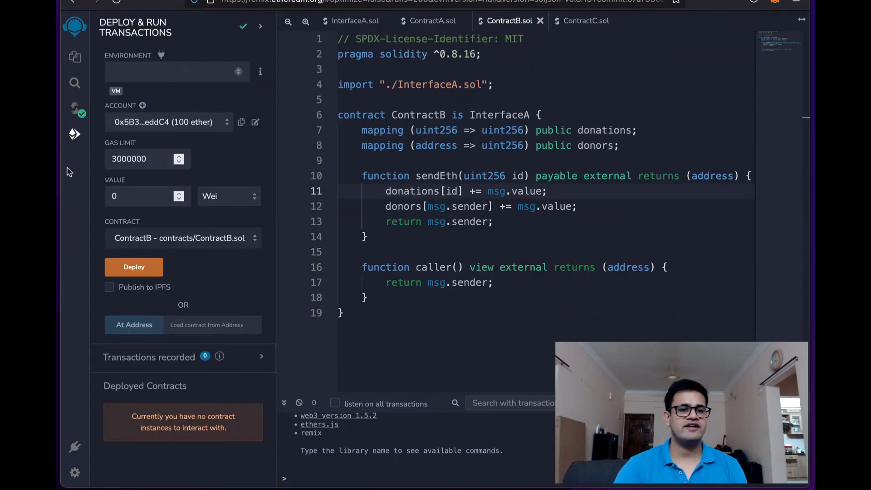
{"action": "mouse_move", "coordinate": [75, 108]}
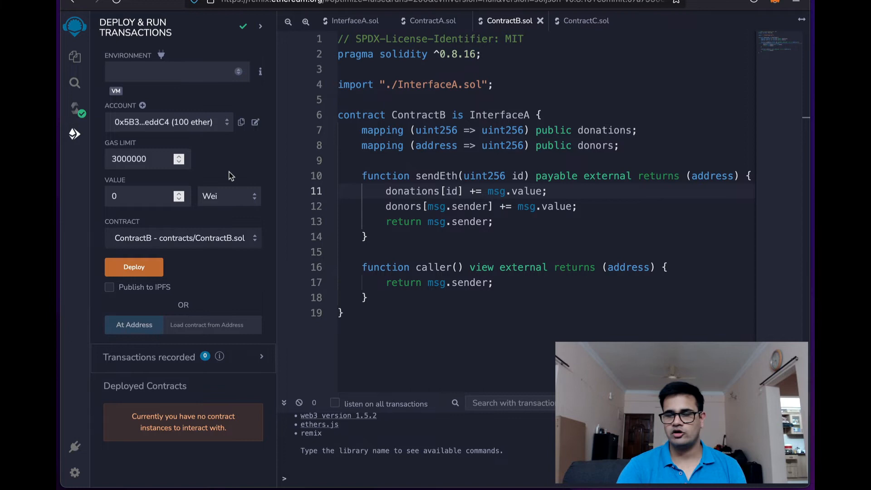
Choose the Remix VM (London) environment and deploy ContractC alongside ContractA and ContractB.
{"action": "left_click", "coordinate": [177, 71]}
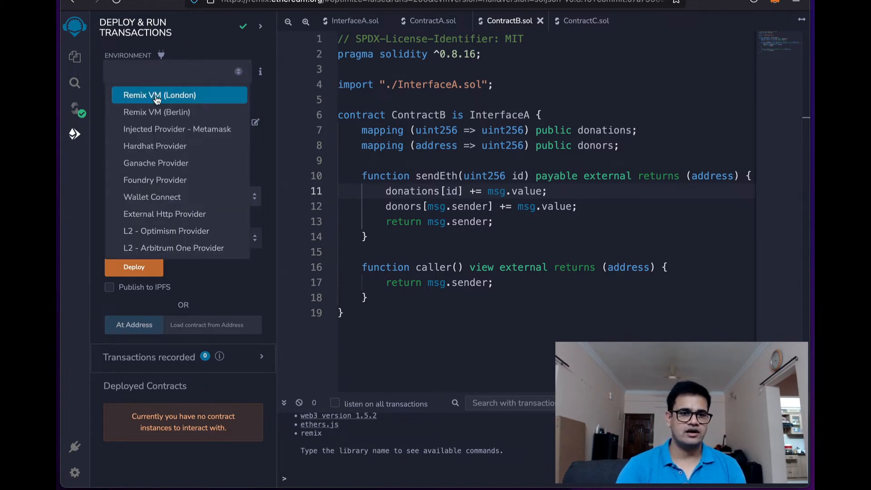
{"action": "left_click", "coordinate": [159, 96]}
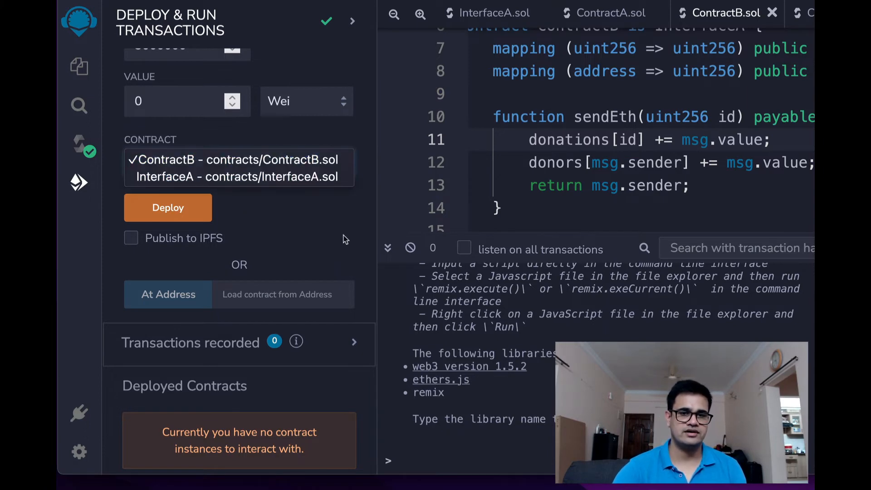
{"action": "left_click", "coordinate": [168, 207]}
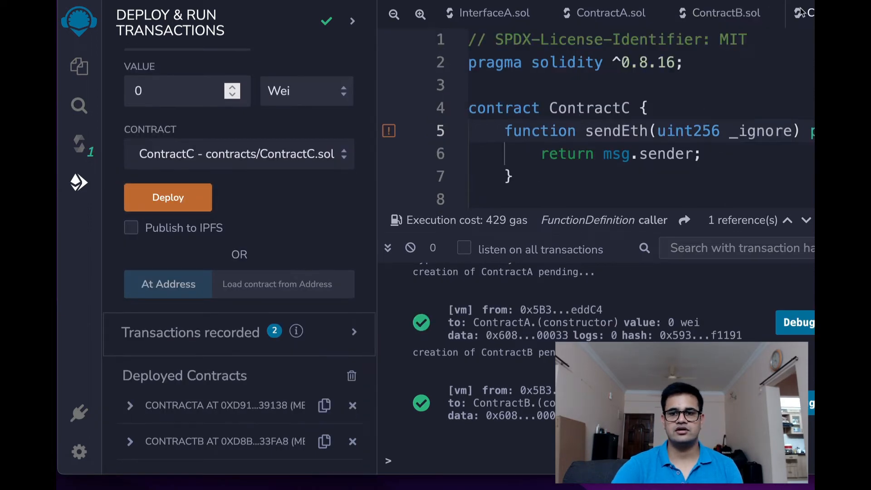
{"action": "left_click", "coordinate": [168, 197]}
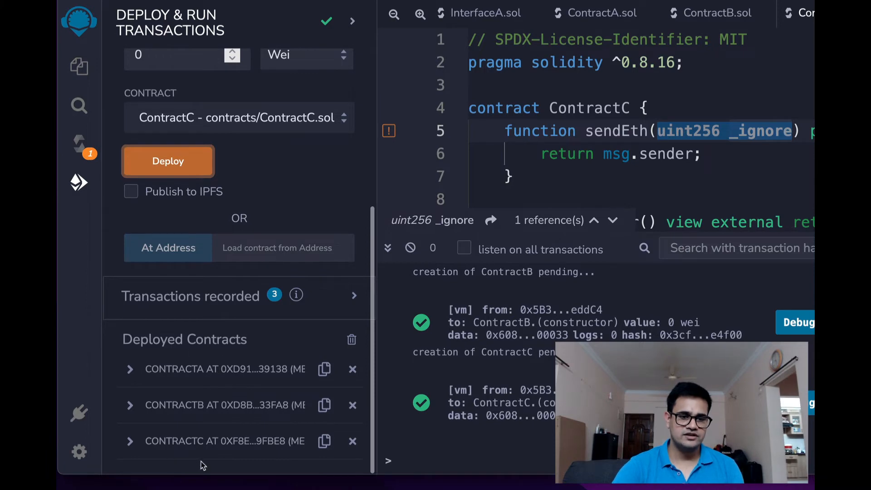
{"action": "mouse_move", "coordinate": [129, 441]}
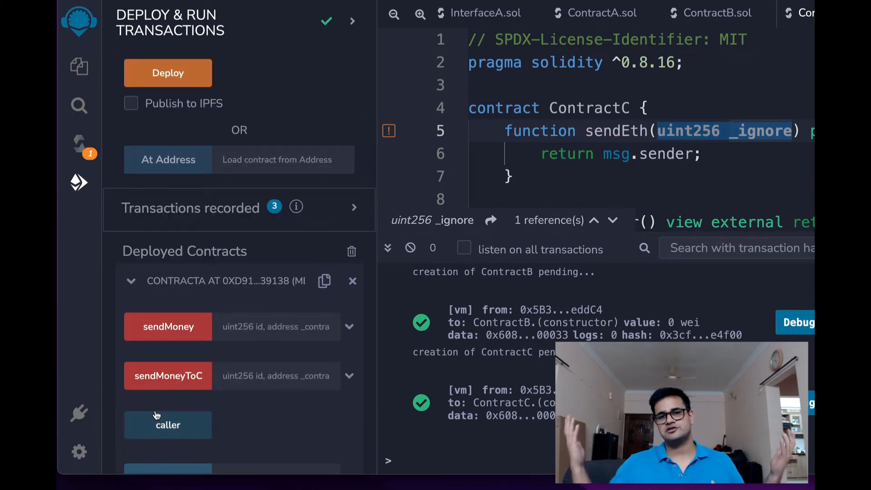
Get the caller address from ContractA, returning the deployer account.
{"action": "scroll", "scroll_direction": "down", "scroll_amount": 3}
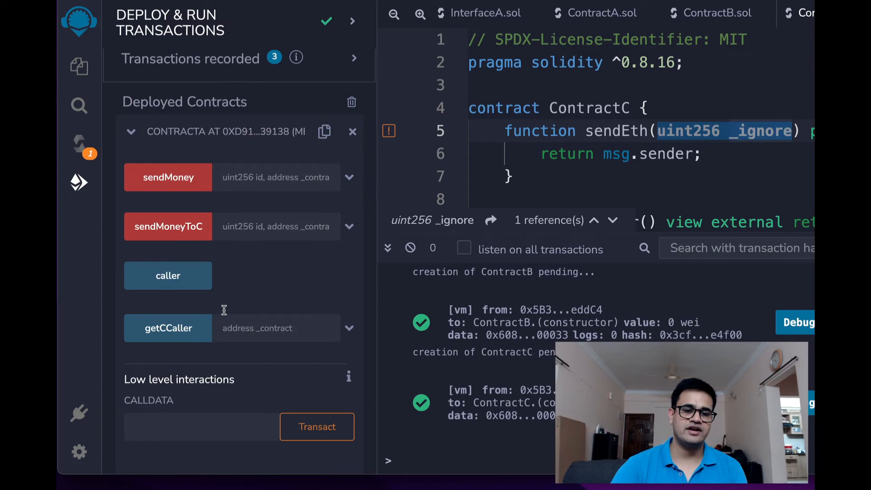
{"action": "left_click", "coordinate": [167, 276]}
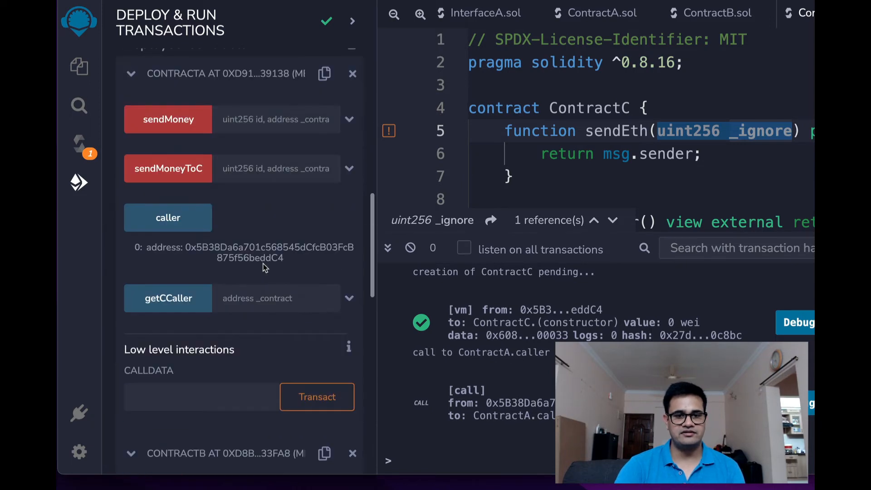
{"action": "mouse_move", "coordinate": [318, 273]}
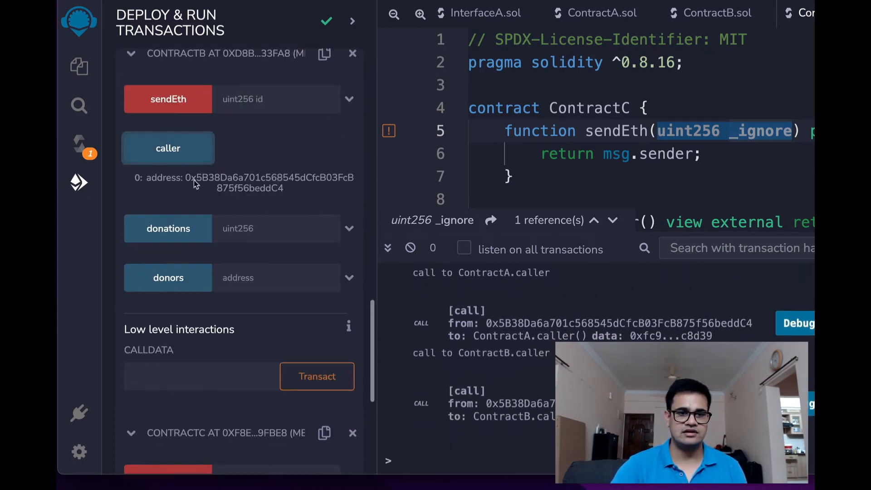
{"action": "scroll", "scroll_direction": "down", "scroll_amount": 3}
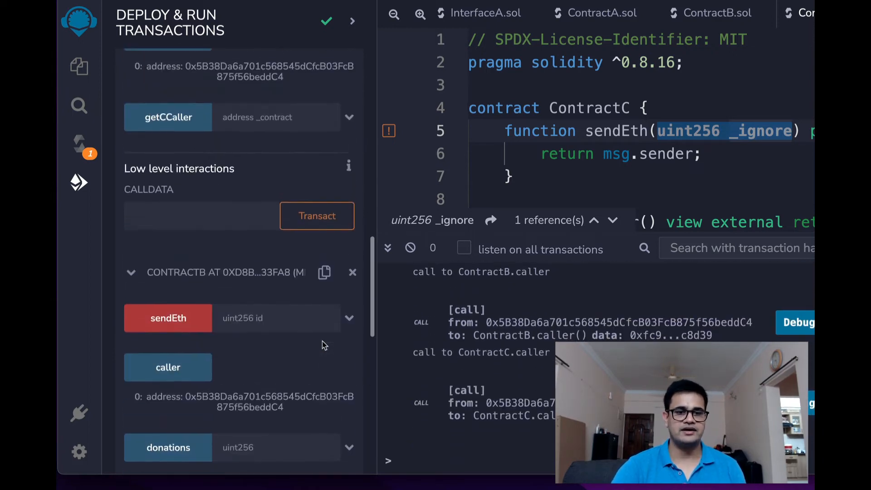
{"action": "scroll", "scroll_direction": "down", "scroll_amount": 3}
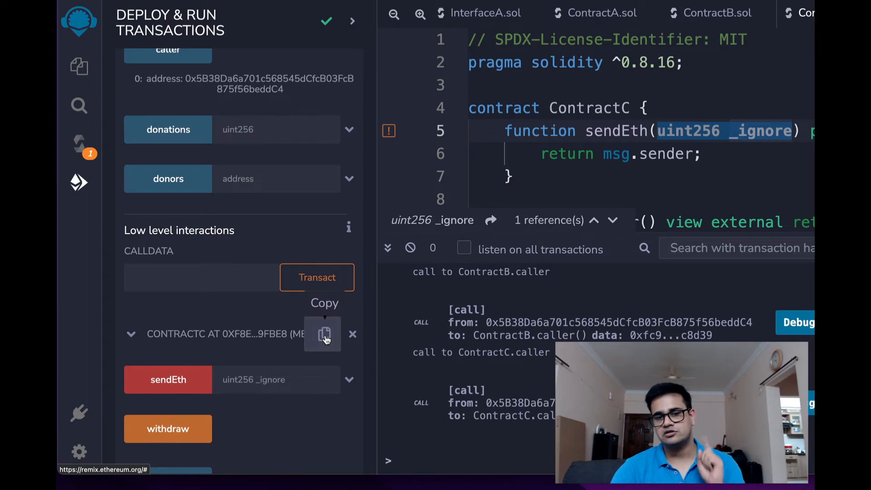
{"action": "scroll", "scroll_direction": "up", "scroll_amount": 3}
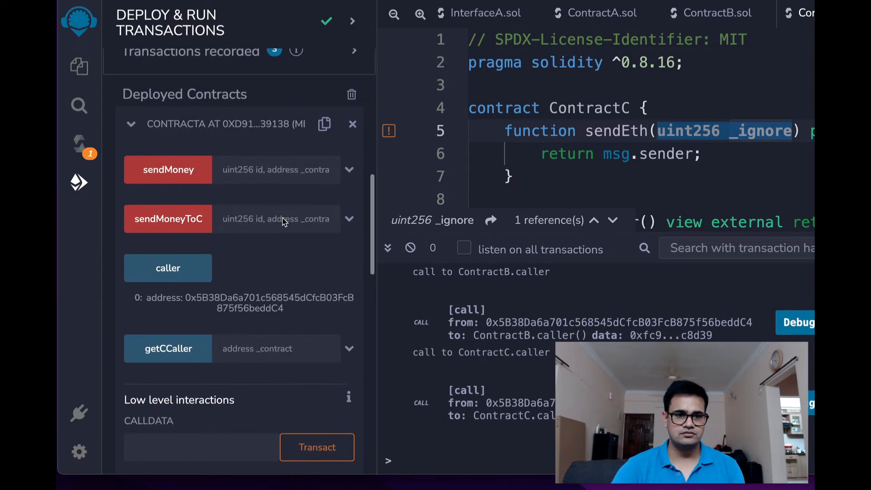
Have ContractA's getCCaller report ContractC's caller as ContractA's own address.
{"action": "scroll", "scroll_direction": "down", "scroll_amount": 3}
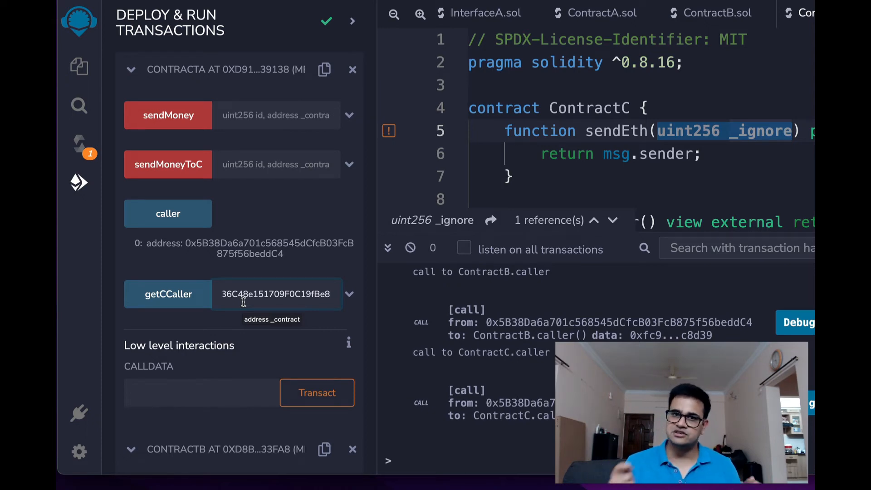
{"action": "scroll", "scroll_direction": "down", "scroll_amount": 3}
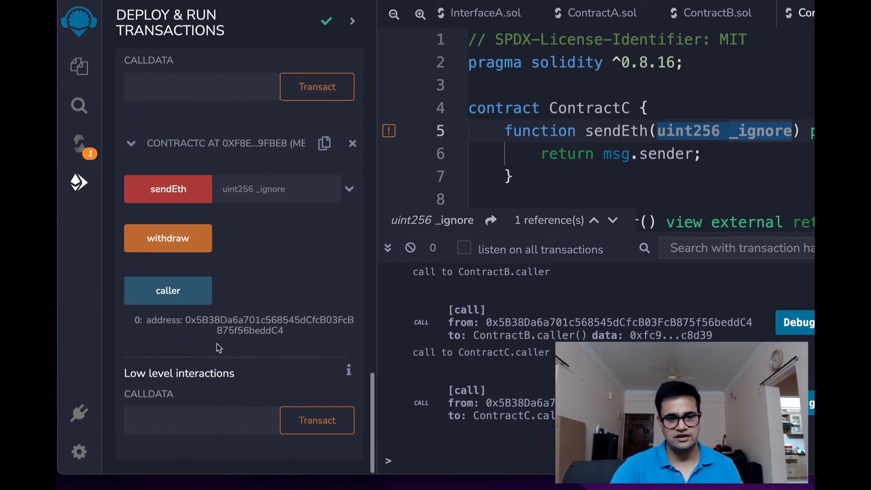
{"action": "scroll", "scroll_direction": "down", "scroll_amount": 3}
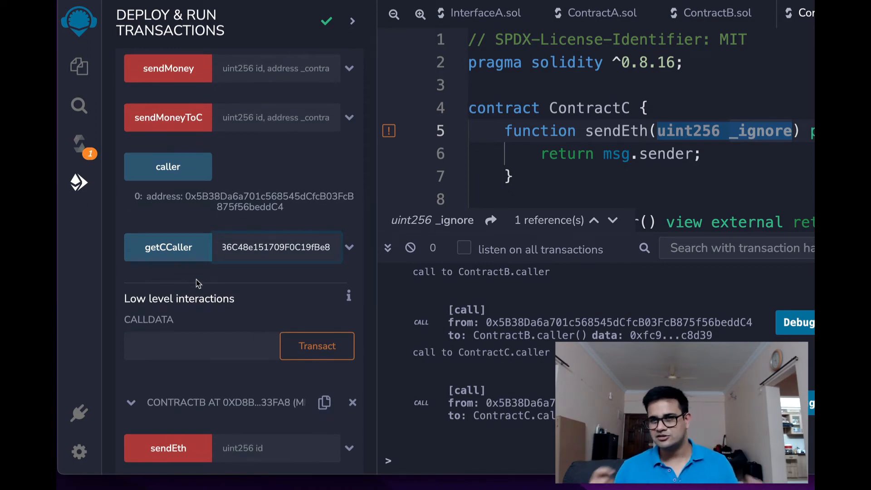
{"action": "left_click", "coordinate": [167, 247]}
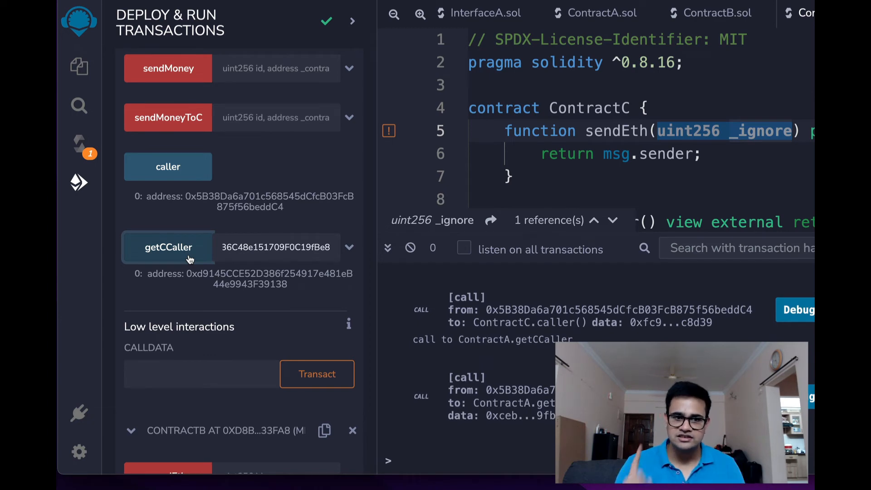
{"action": "mouse_move", "coordinate": [266, 216]}
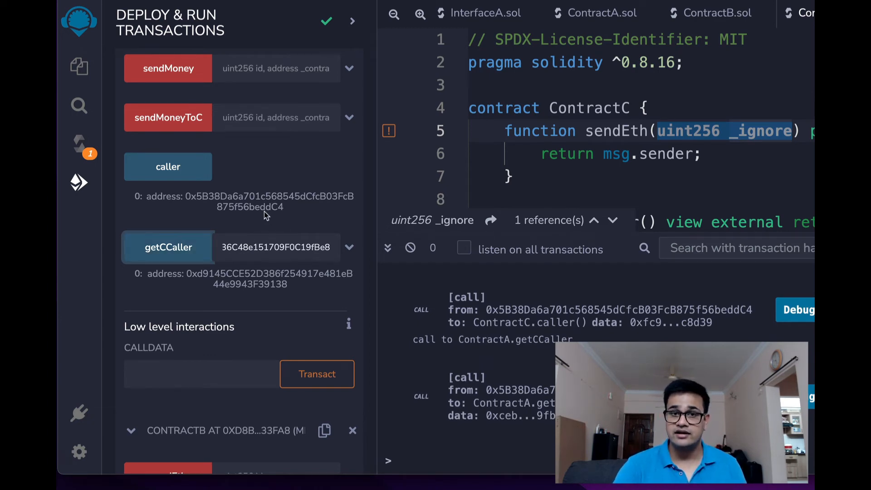
{"action": "mouse_move", "coordinate": [266, 294]}
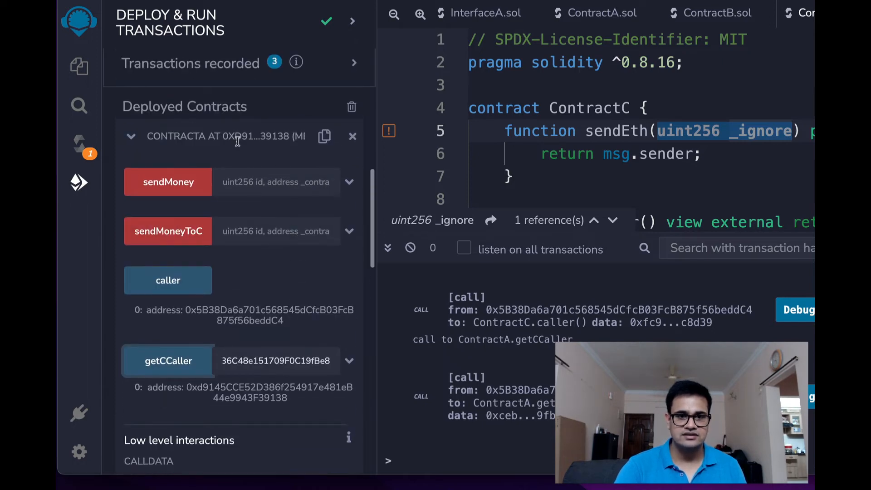
{"action": "mouse_move", "coordinate": [207, 149]}
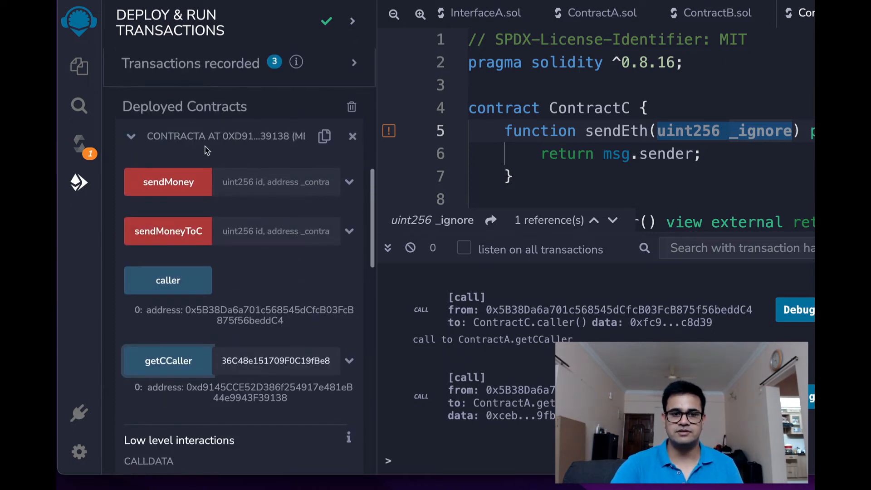
{"action": "mouse_move", "coordinate": [210, 395]}
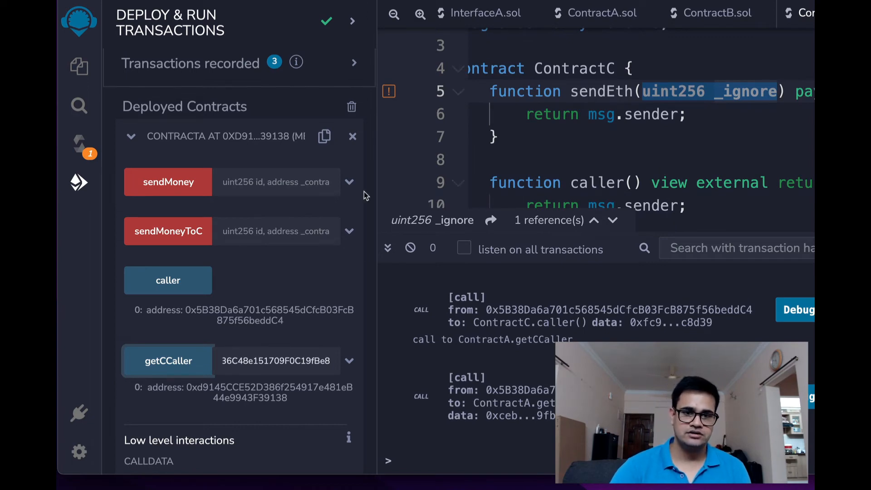
Send 2000 wei to ContractB's sendEth for id 1 and confirm donations(1) reads 2000.
{"action": "scroll", "scroll_direction": "down", "scroll_amount": 3}
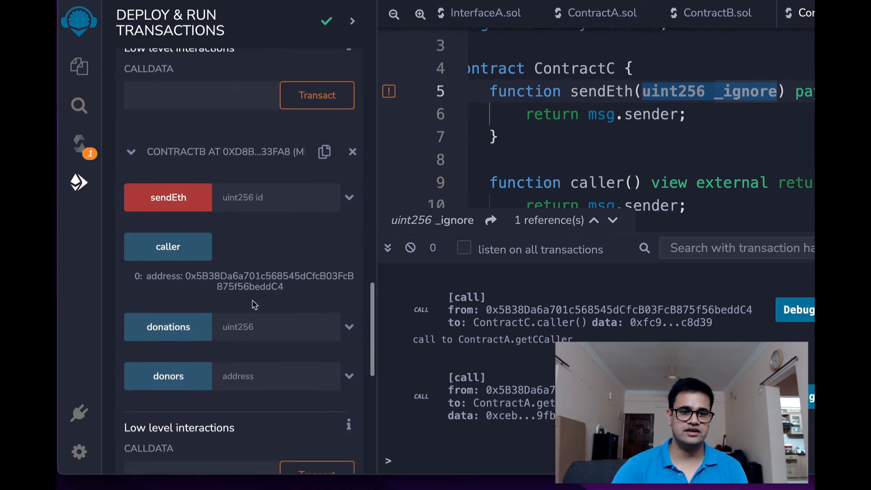
{"action": "scroll", "scroll_direction": "down", "scroll_amount": 3}
{"action": "type", "text": "1"}
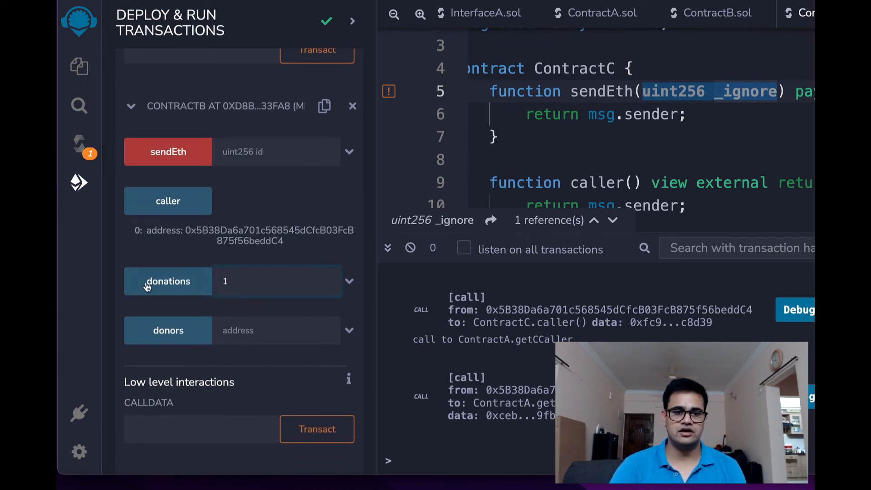
{"action": "left_click", "coordinate": [168, 281]}
{"action": "type", "text": "1"}
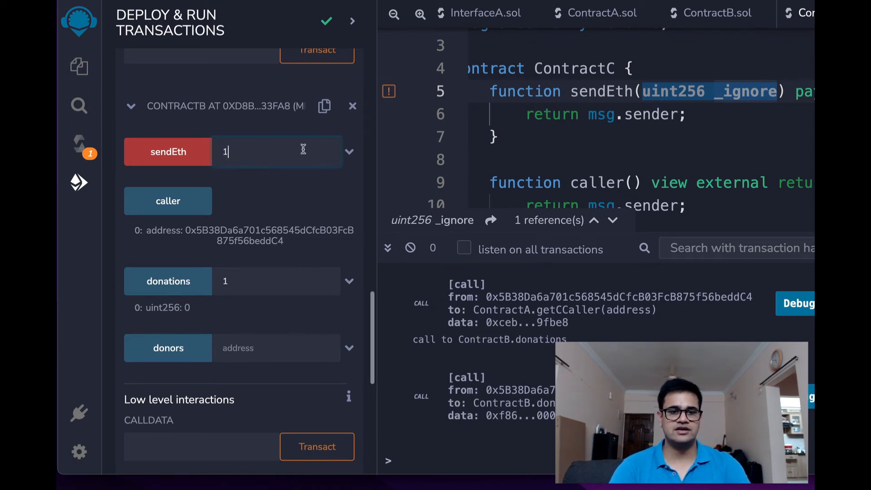
{"action": "left_click", "coordinate": [349, 151]}
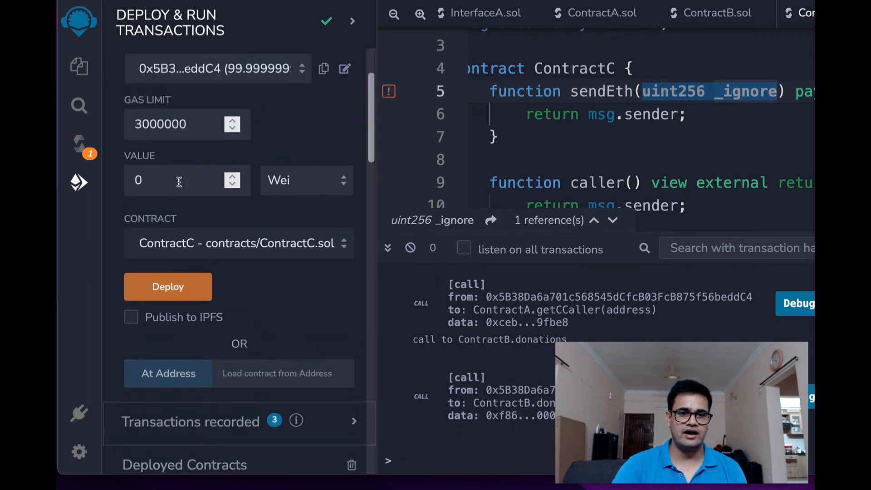
{"action": "type", "text": "200"}
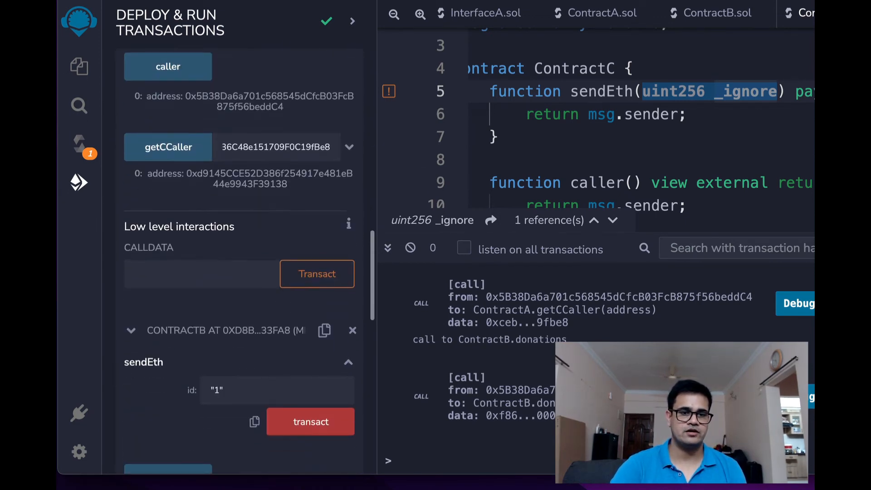
{"action": "scroll", "scroll_direction": "down", "scroll_amount": 3}
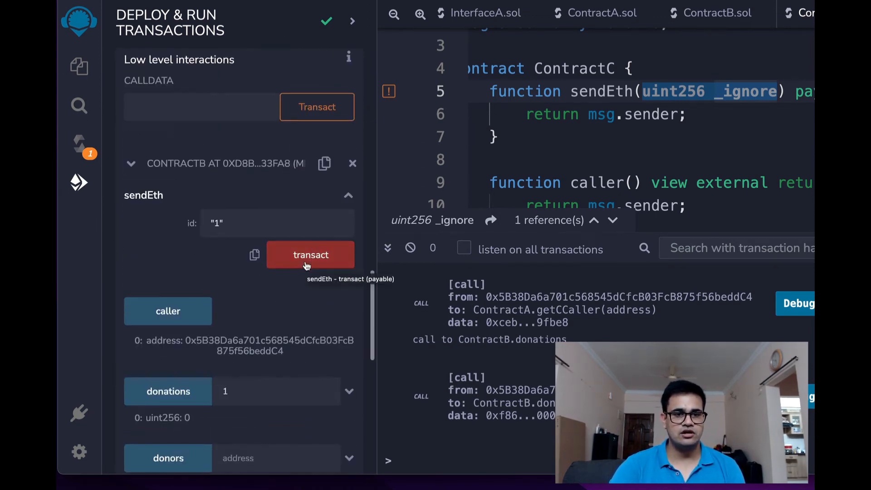
{"action": "left_click", "coordinate": [310, 255]}
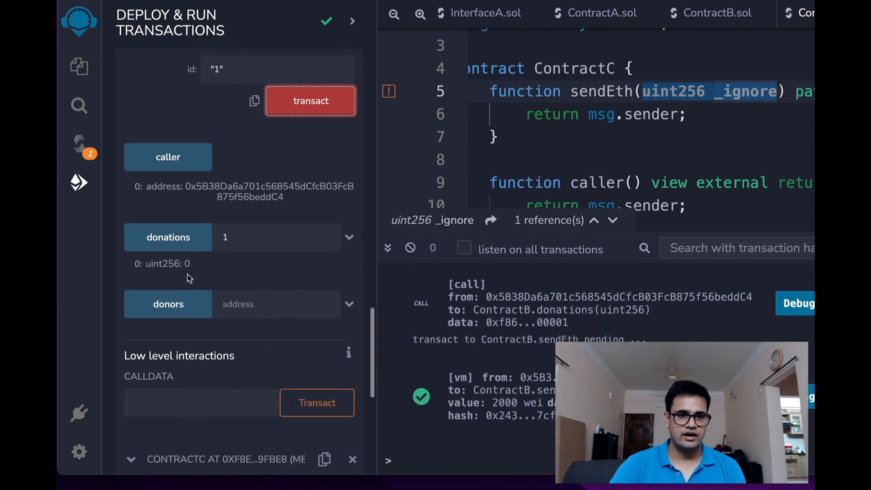
{"action": "left_click", "coordinate": [168, 237]}
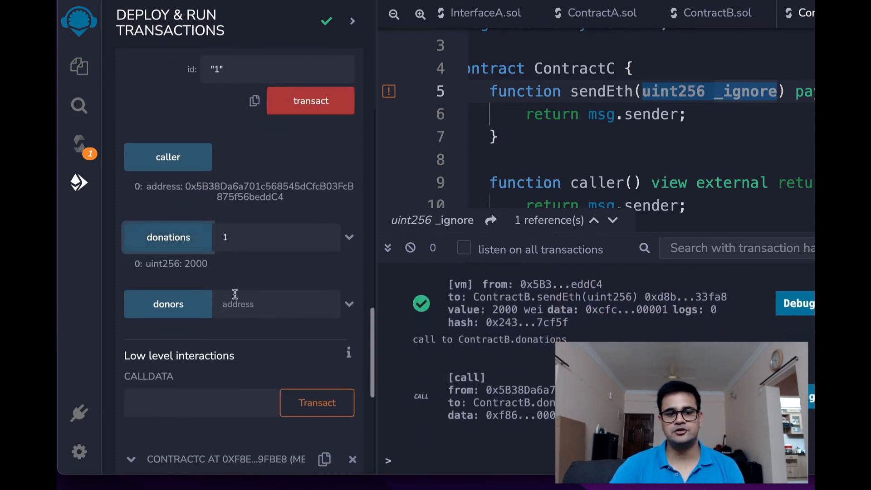
Look up the current account's donors entry in ContractB, returning 2000.
{"action": "left_click", "coordinate": [324, 164]}
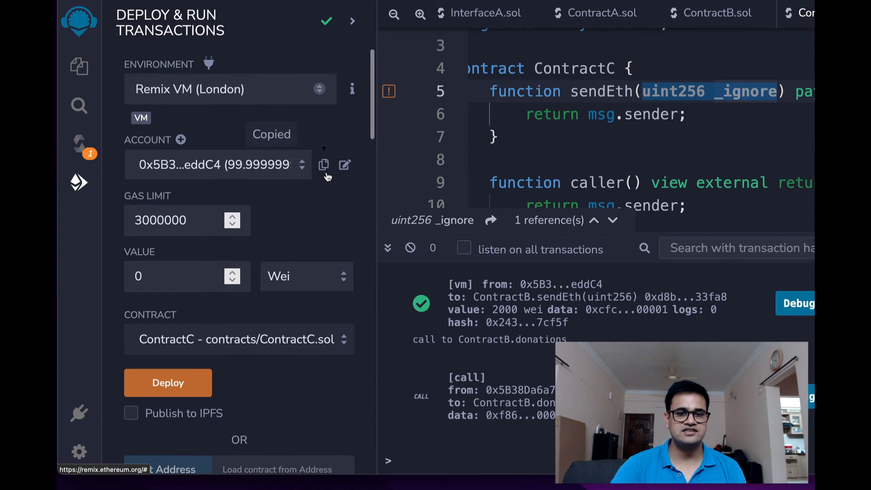
{"action": "scroll", "scroll_direction": "down", "scroll_amount": 3}
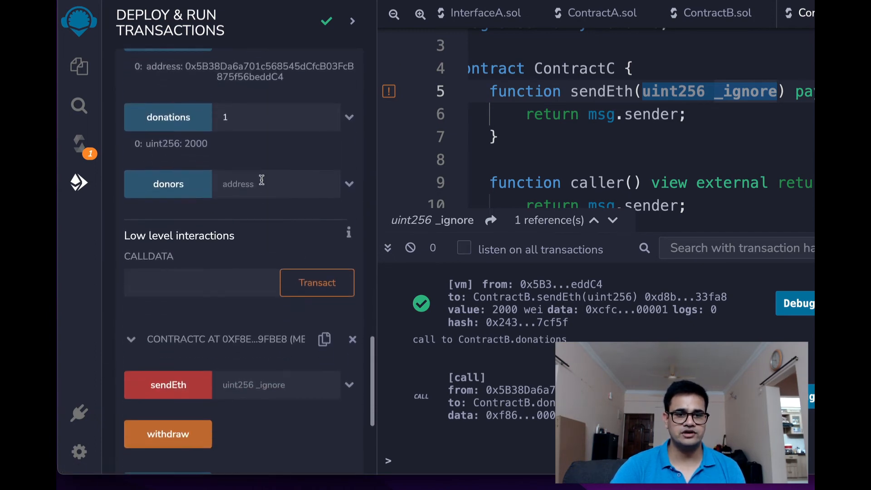
{"action": "left_click", "coordinate": [168, 184]}
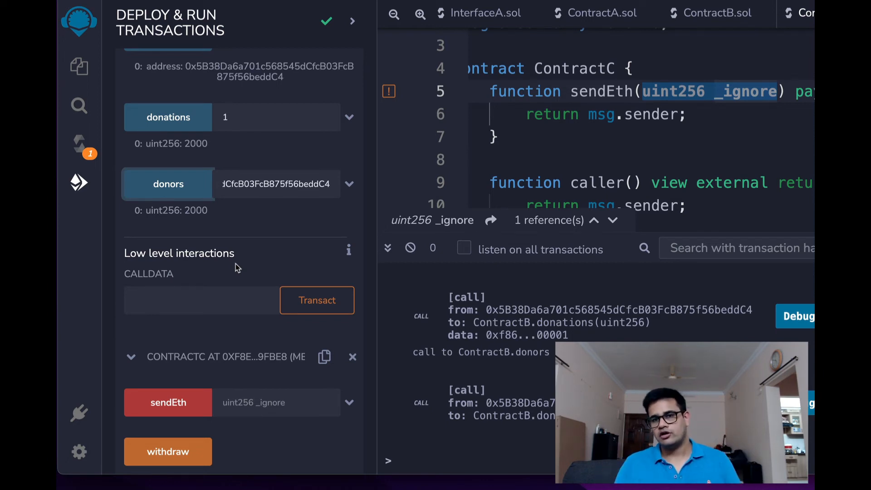
Fill ContractA's sendMoney with ContractB's address and donation id 2.
{"action": "scroll", "scroll_direction": "up", "scroll_amount": 3}
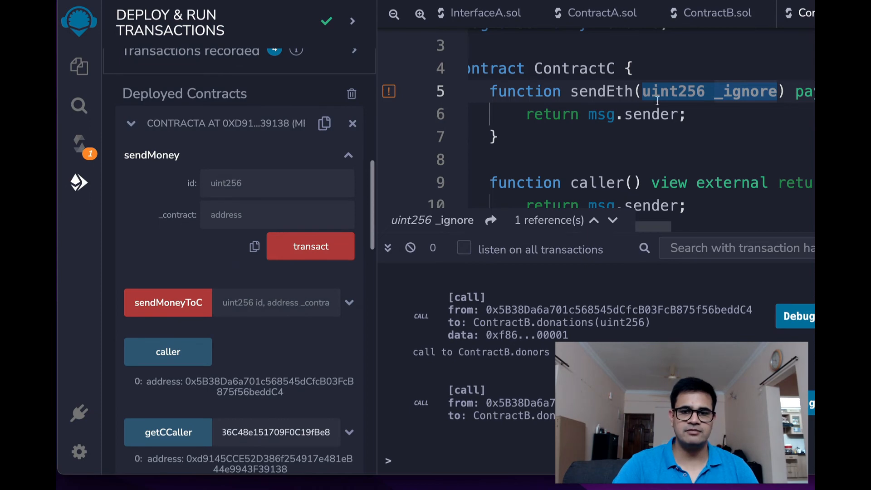
{"action": "left_click", "coordinate": [594, 12]}
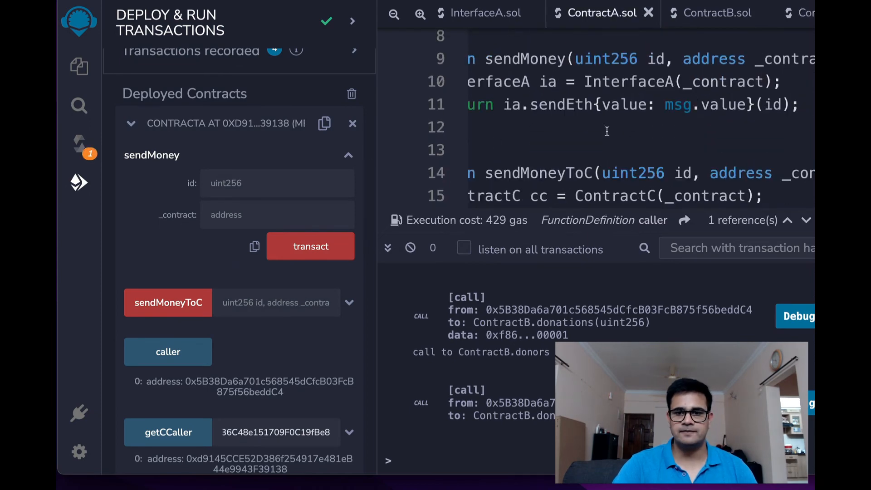
{"action": "scroll", "scroll_direction": "up", "scroll_amount": 3}
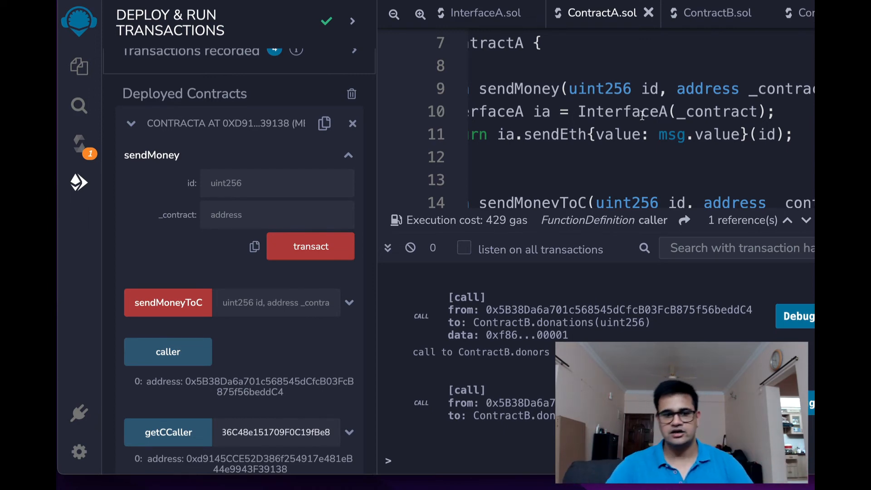
{"action": "scroll", "scroll_direction": "down", "scroll_amount": 3}
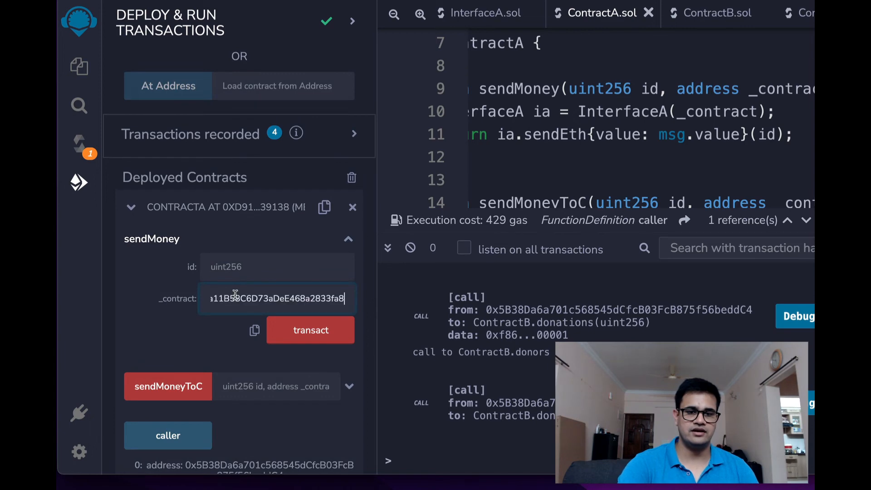
{"action": "mouse_move", "coordinate": [316, 285]}
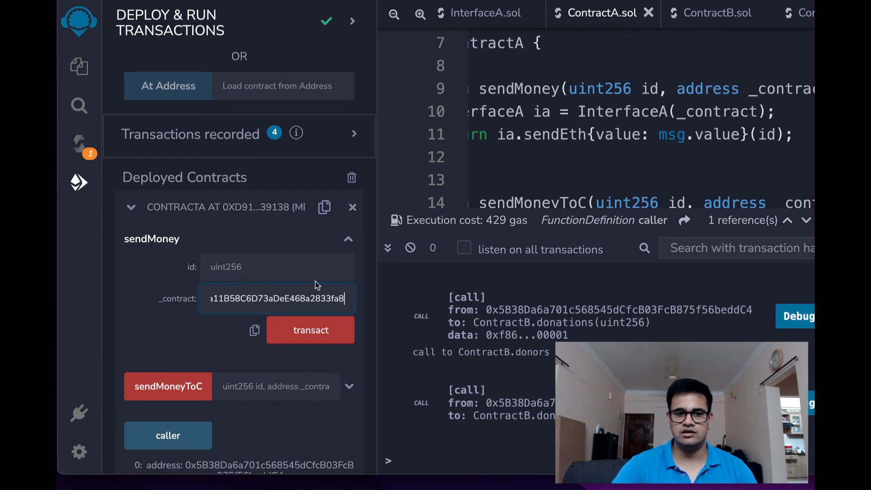
{"action": "left_click", "coordinate": [277, 266]}
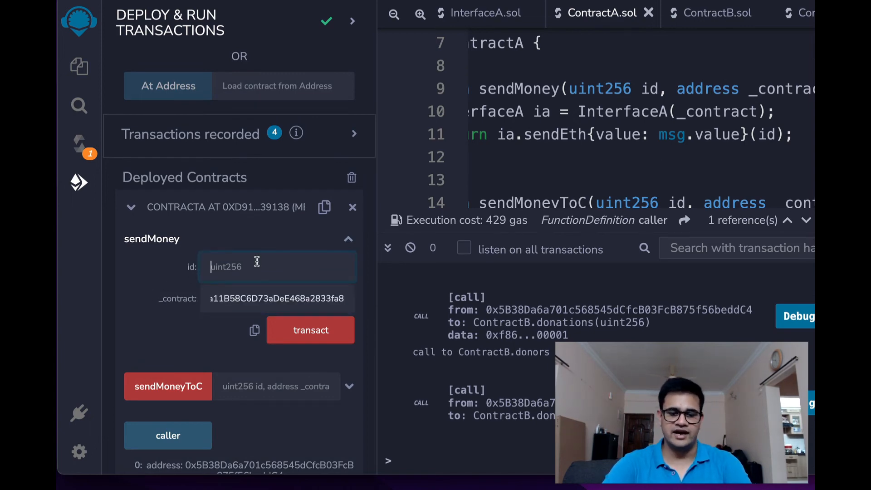
{"action": "scroll", "scroll_direction": "up", "scroll_amount": 3}
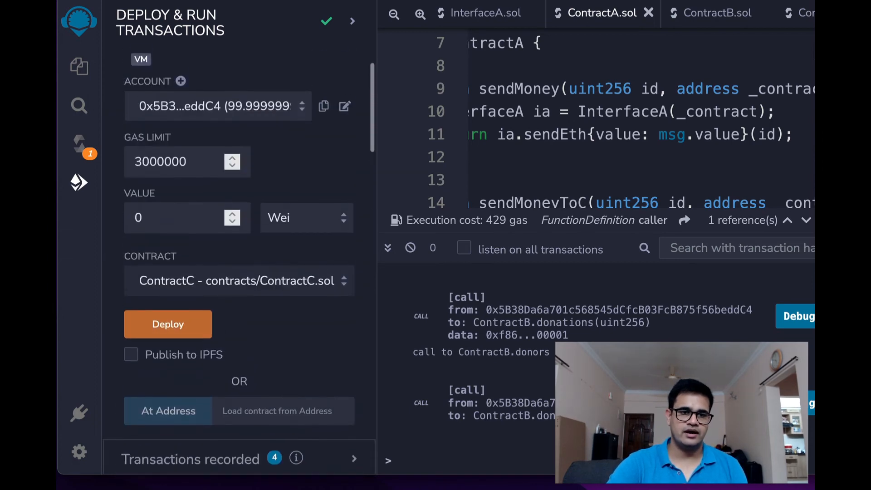
{"action": "type", "text": "1"}
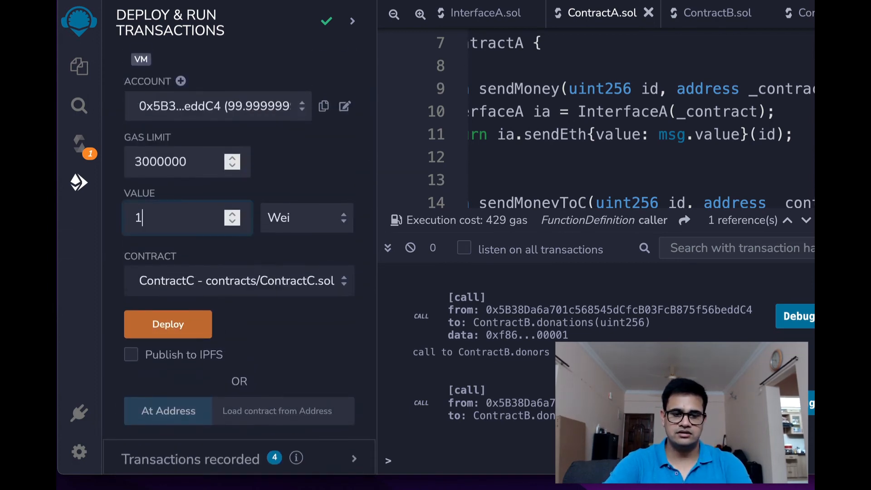
Transact sendMoney so 1000 wei reaches ContractB under id 2.
{"action": "scroll", "scroll_direction": "down", "scroll_amount": 3}
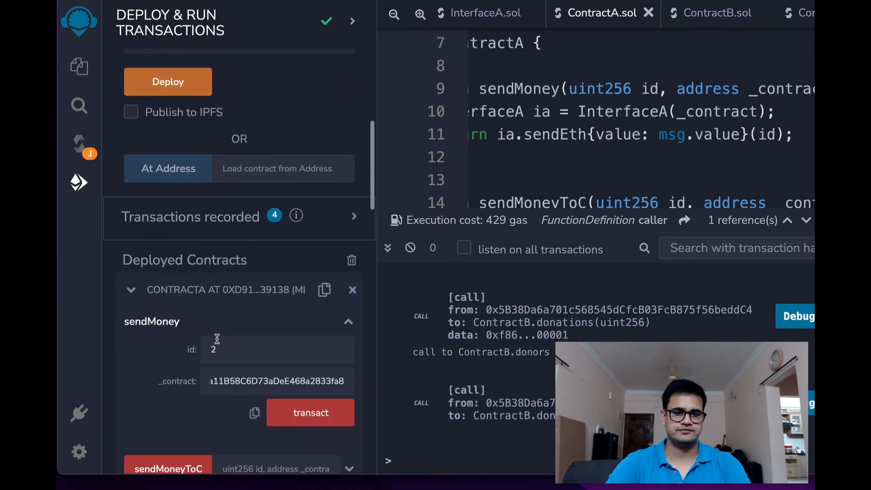
{"action": "scroll", "scroll_direction": "down", "scroll_amount": 3}
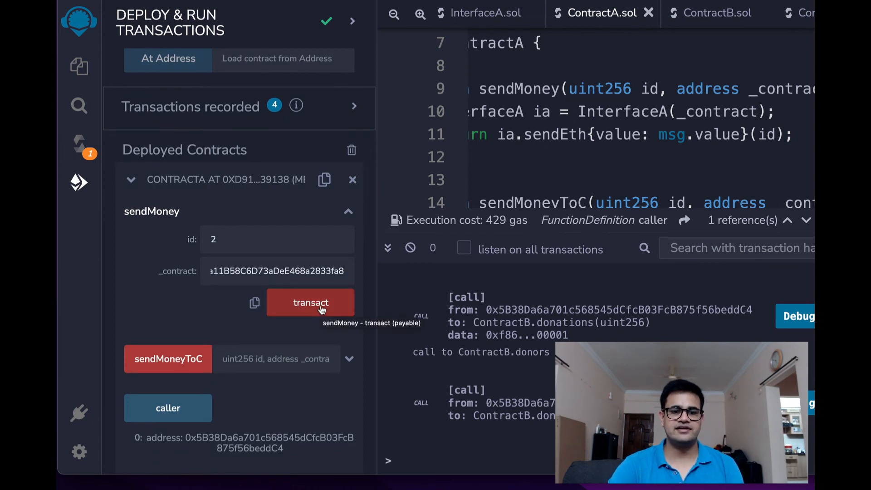
{"action": "left_click", "coordinate": [311, 304]}
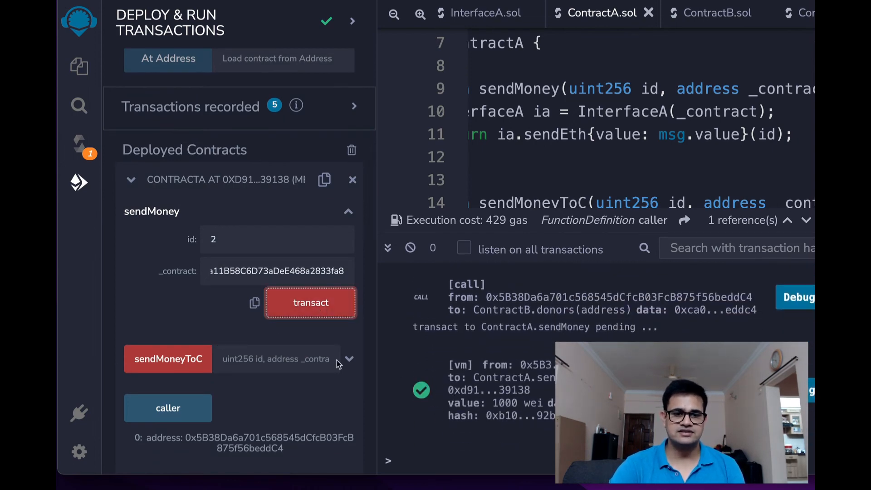
{"action": "scroll", "scroll_direction": "down", "scroll_amount": 3}
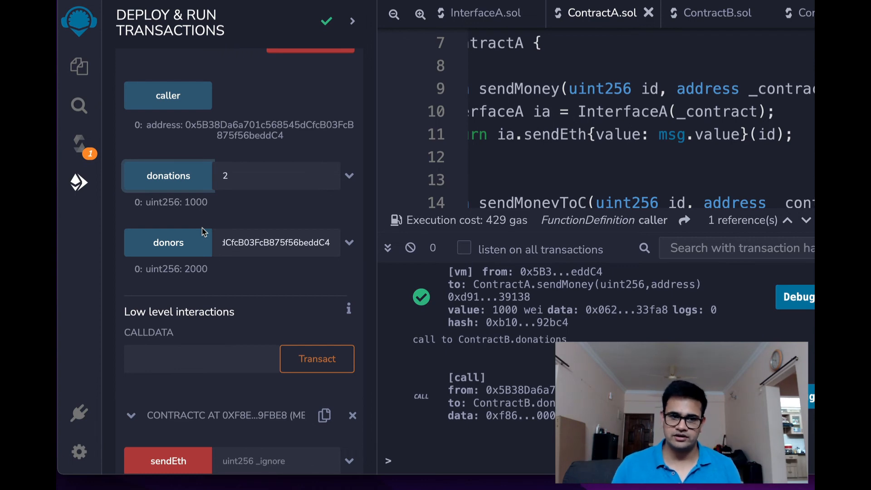
{"action": "mouse_move", "coordinate": [265, 256]}
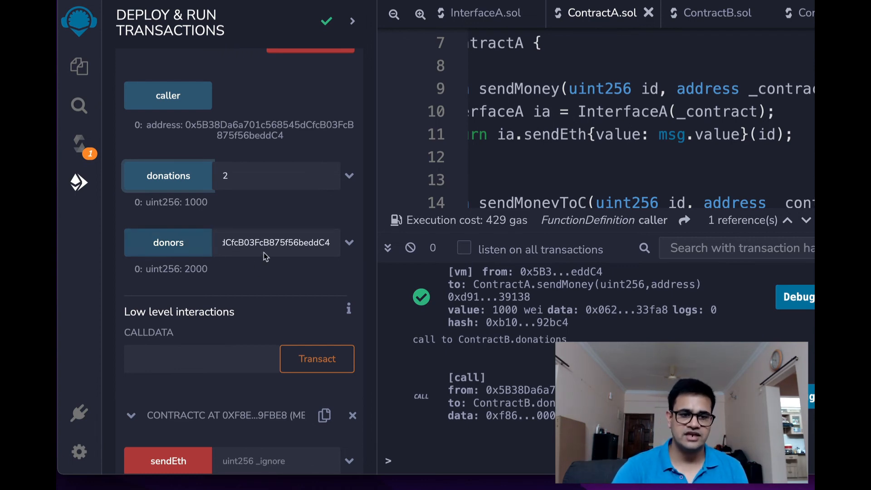
{"action": "mouse_move", "coordinate": [168, 243]}
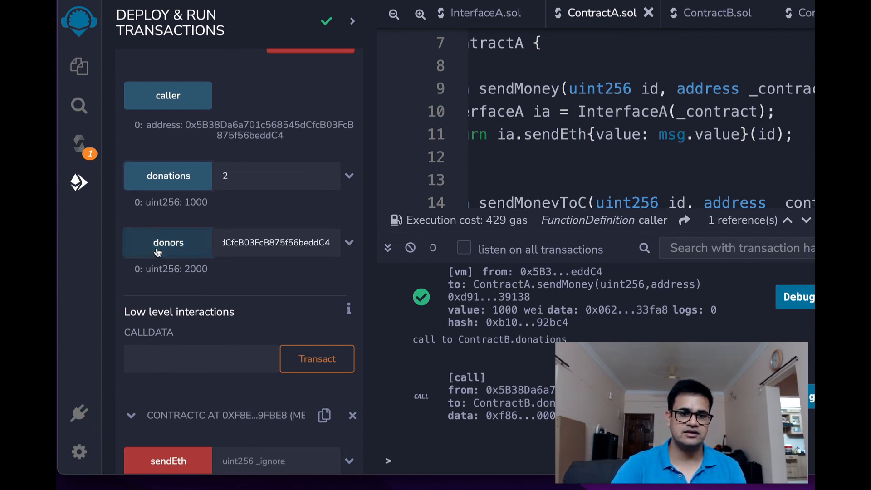
Look up ContractB's donors entry for ContractA's address, returning 1000.
{"action": "left_click", "coordinate": [168, 243]}
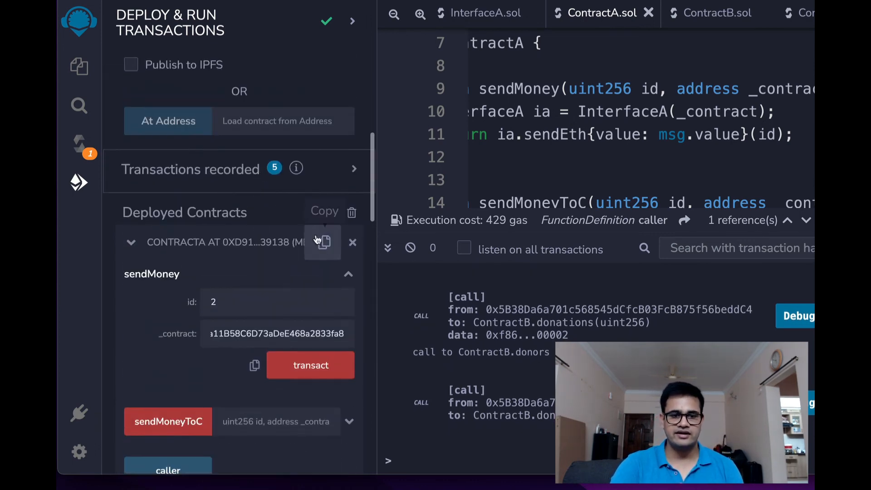
{"action": "scroll", "scroll_direction": "down", "scroll_amount": 3}
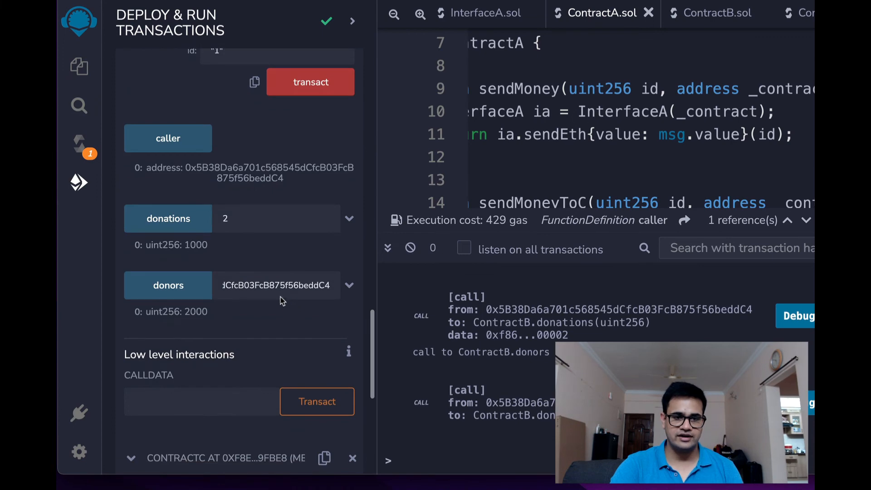
{"action": "left_click", "coordinate": [168, 285]}
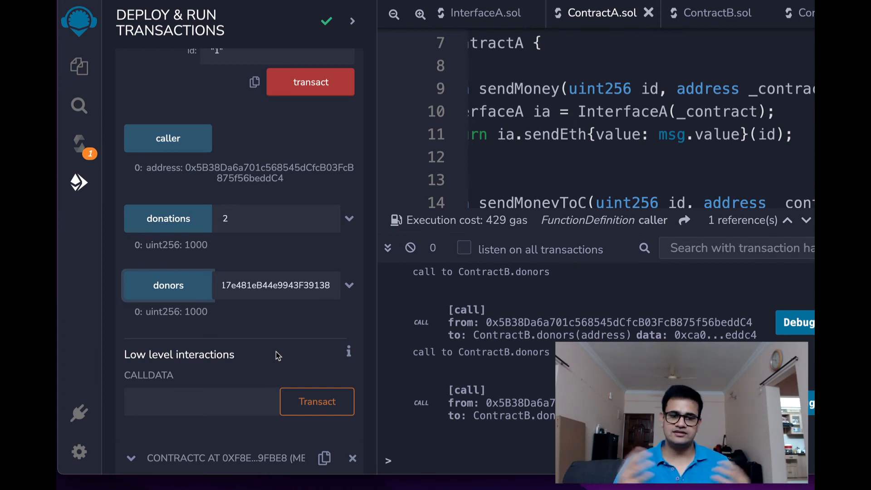
Expand sendMoneyToC on deployed ContractA to show its id and contract inputs.
{"action": "scroll", "scroll_direction": "up", "scroll_amount": 3}
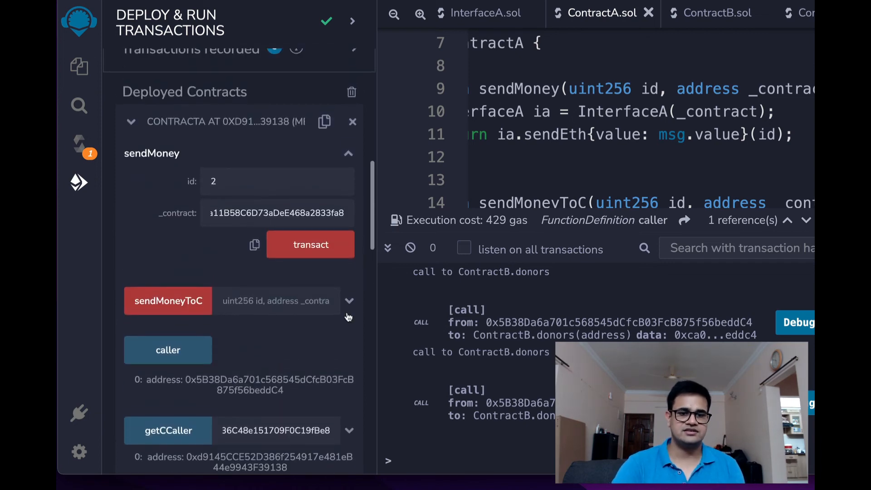
{"action": "left_click", "coordinate": [348, 300]}
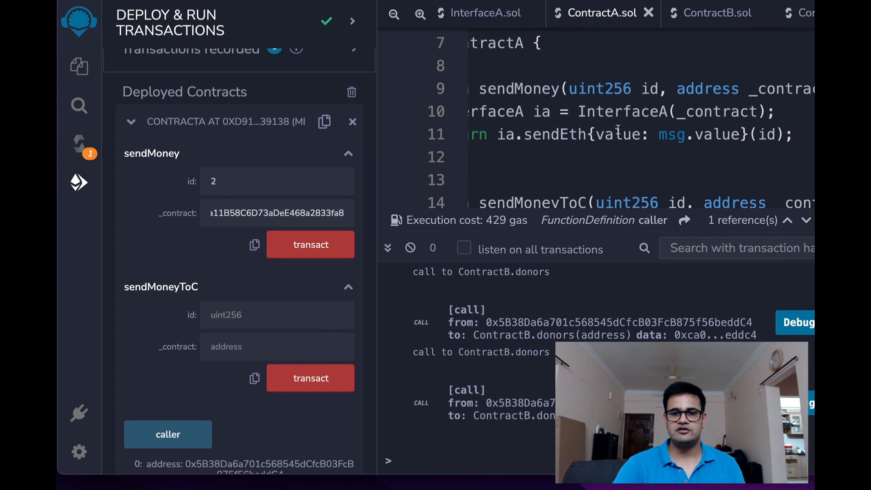
{"action": "scroll", "scroll_direction": "down", "scroll_amount": 3}
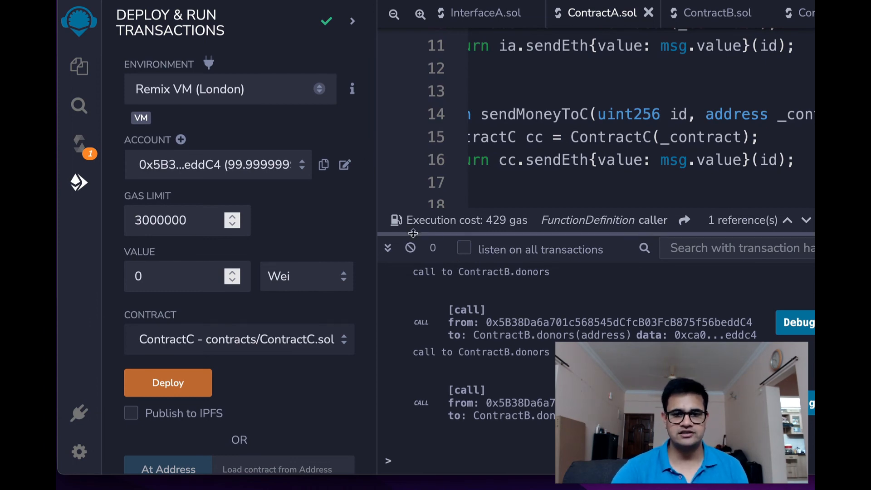
{"action": "scroll", "scroll_direction": "down", "scroll_amount": 3}
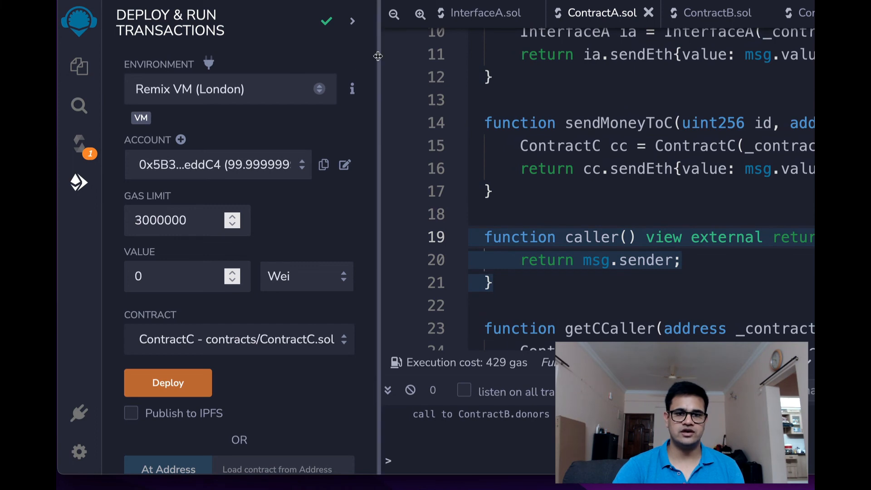
Hide the Deploy & Run side panel so ContractA.sol's imports and send functions fill the editor.
{"action": "left_click", "coordinate": [352, 20]}
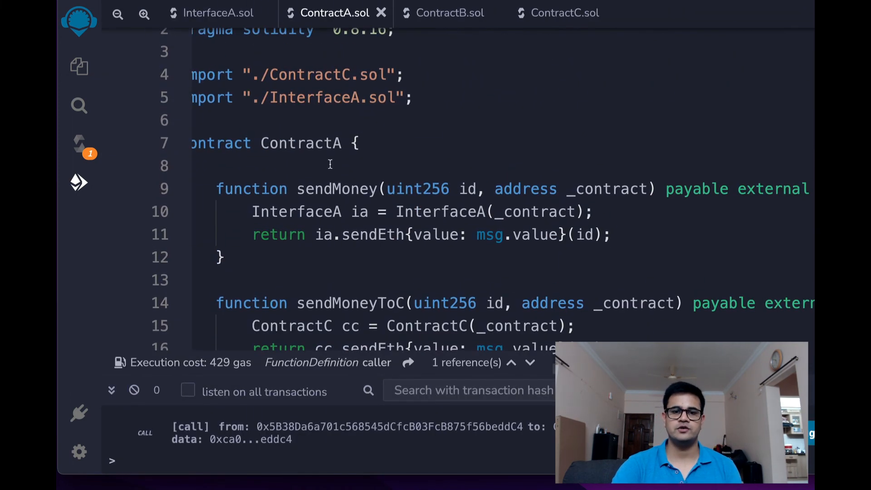
{"action": "scroll", "scroll_direction": "up", "scroll_amount": 3}
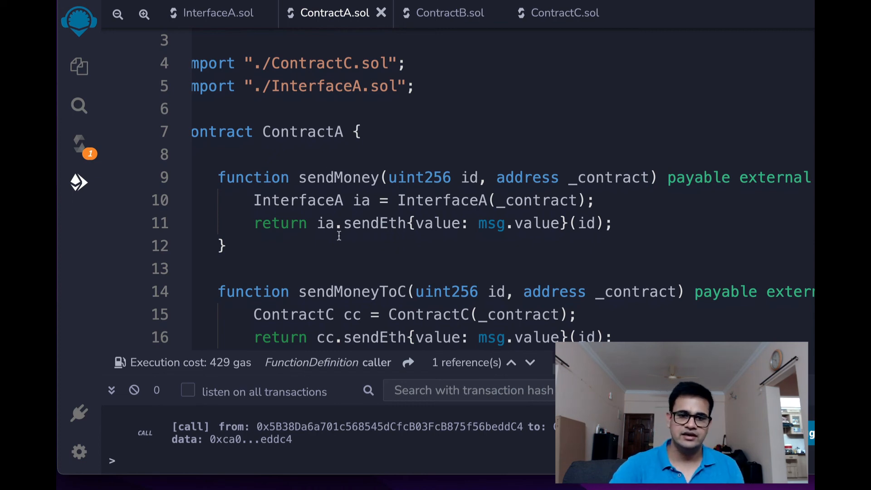
{"action": "mouse_move", "coordinate": [362, 238]}
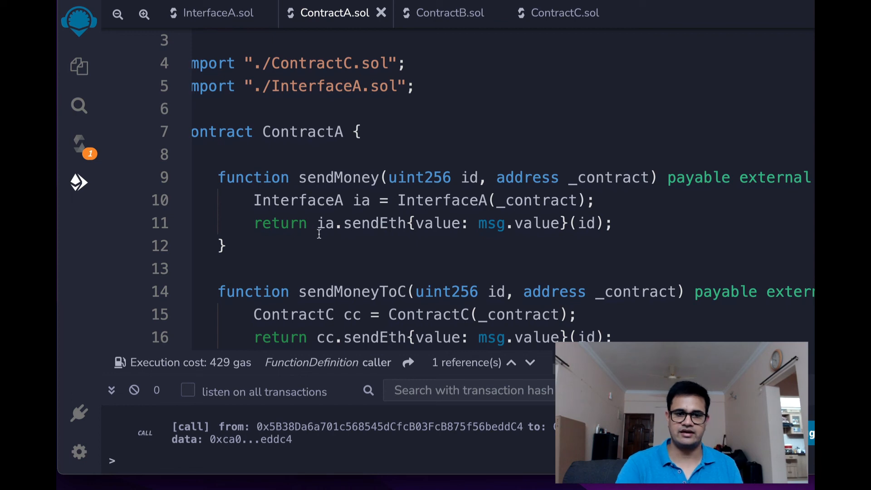
{"action": "mouse_move", "coordinate": [357, 230]}
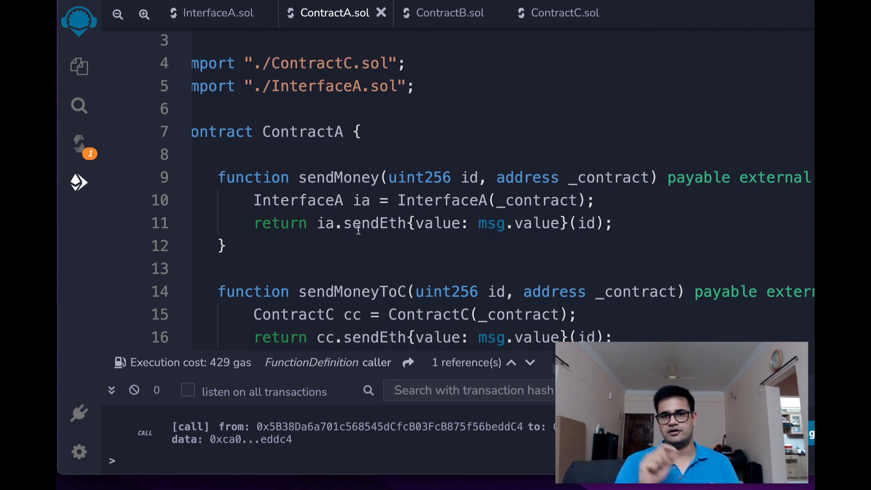